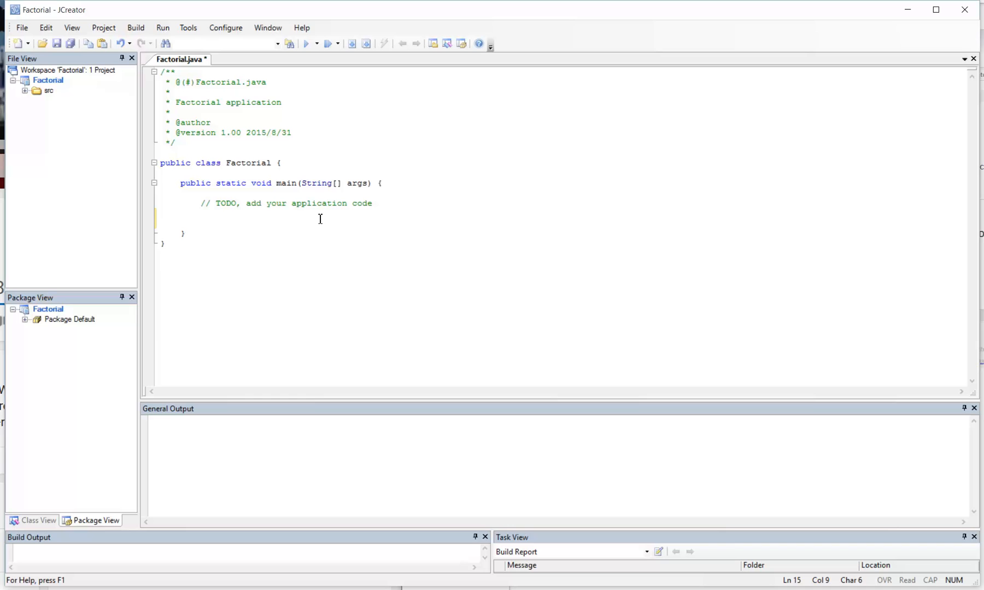
Type the comments // 5! = 5*4*3*2*1 and // 3! = 3*2*1 in main.
type("// 5!")
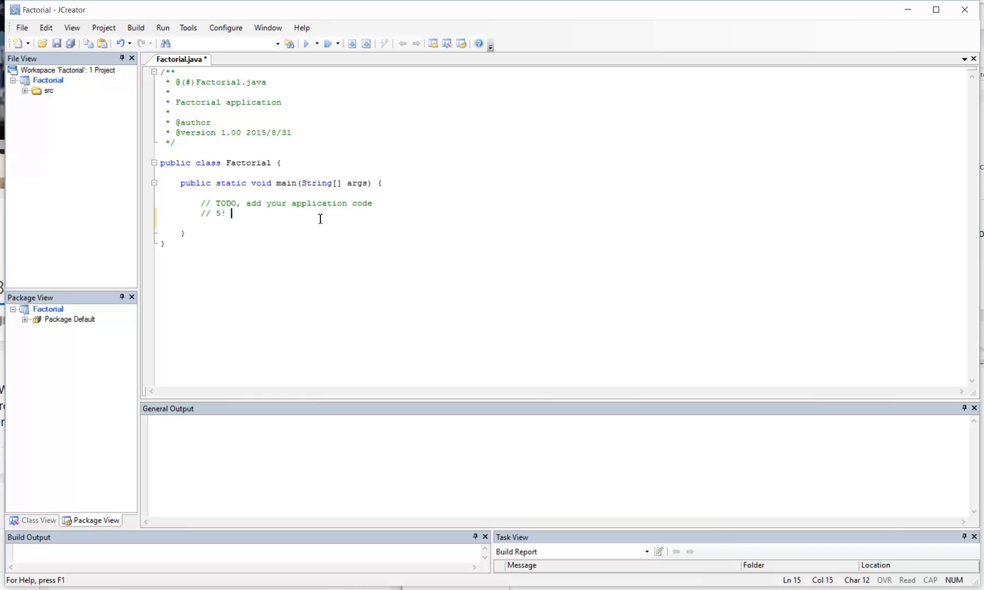
type("= 5*")
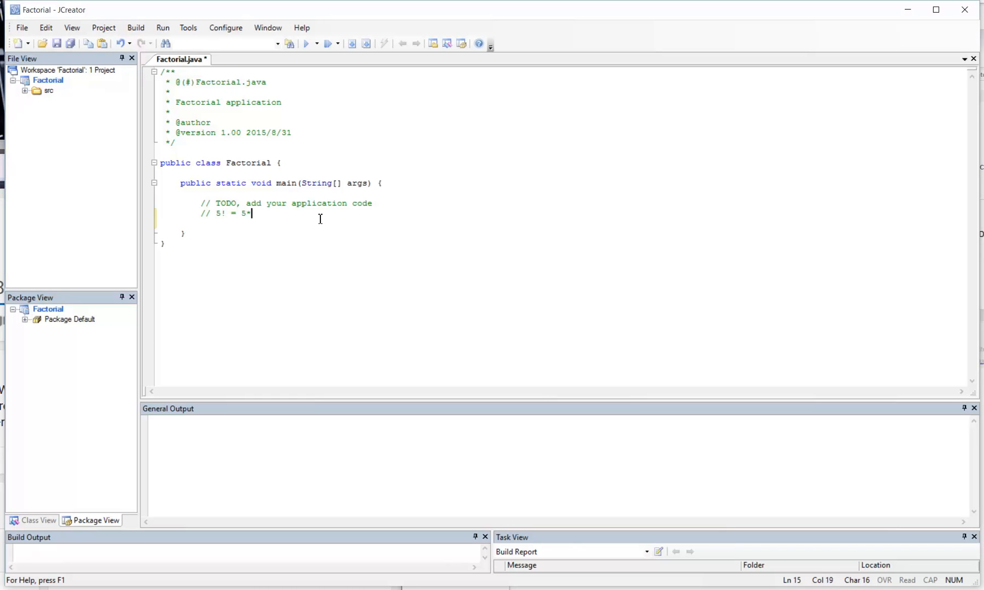
type("4*3")
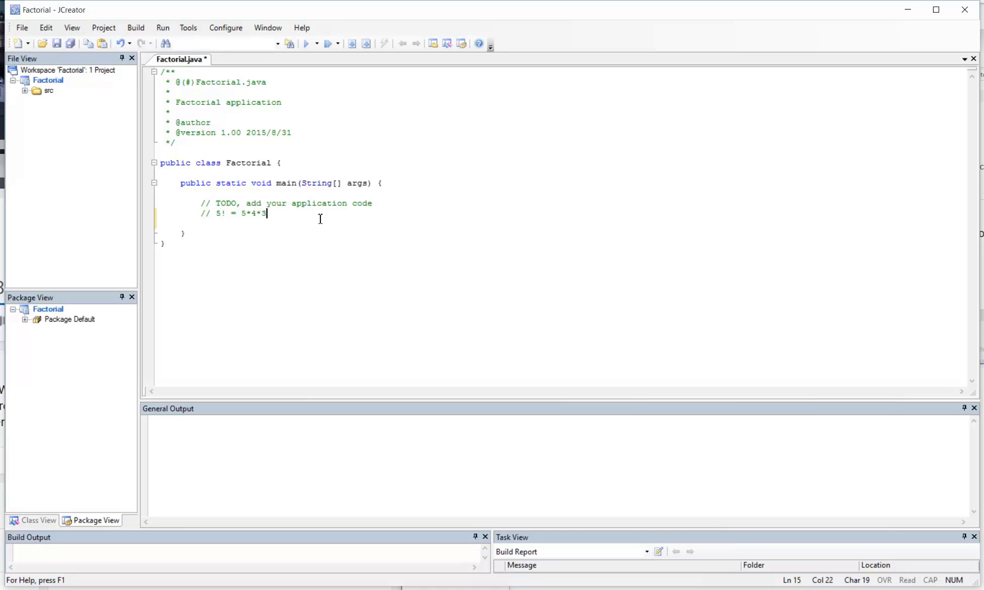
type("*2*1")
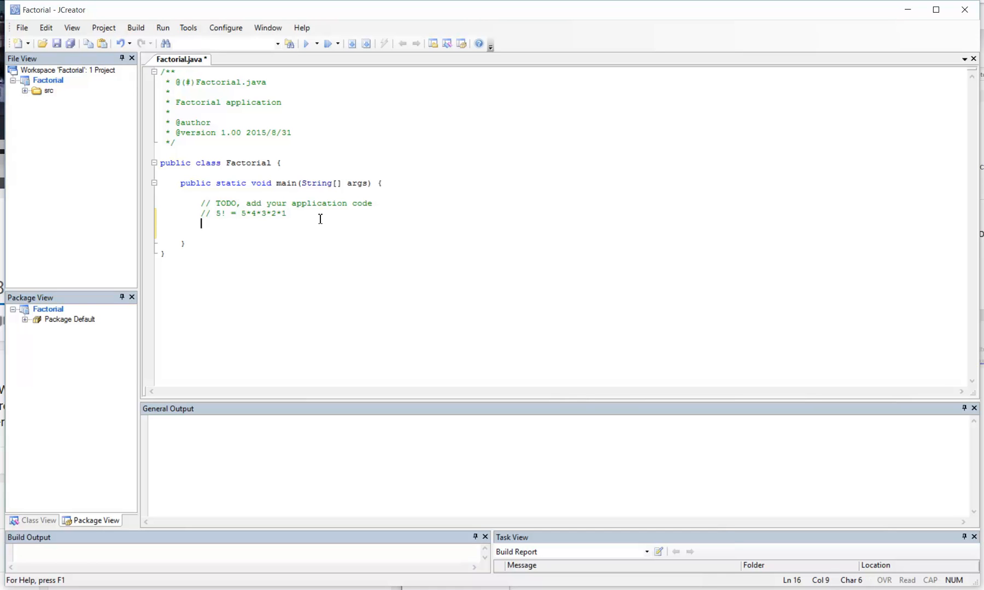
type("// 3")
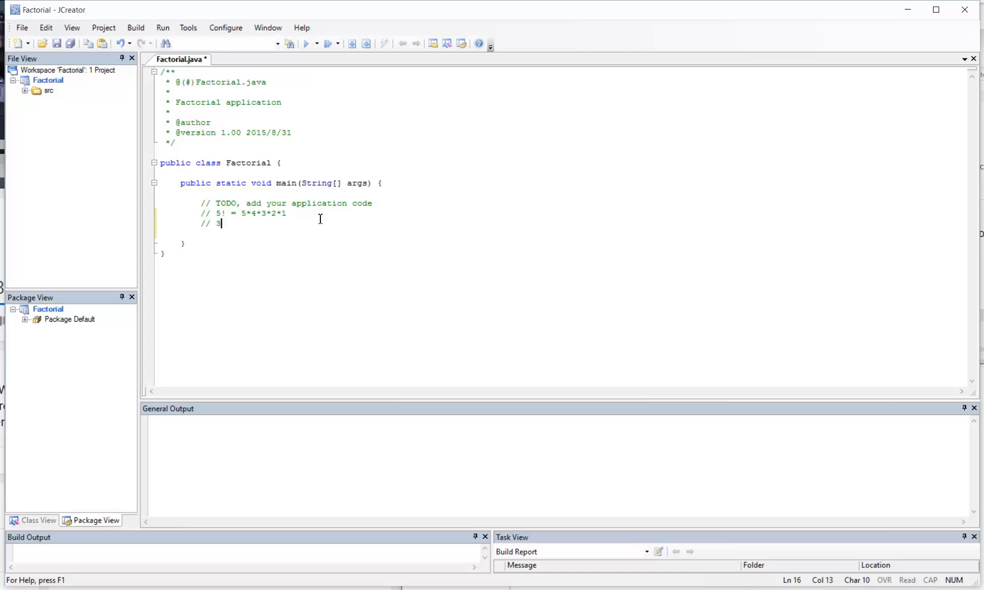
type("! =")
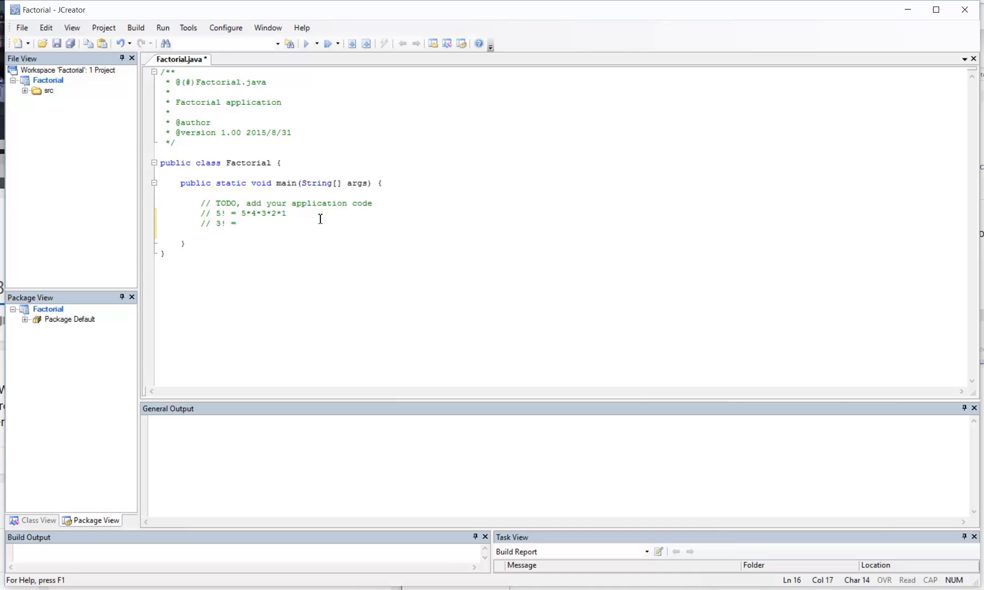
type("3*2*1")
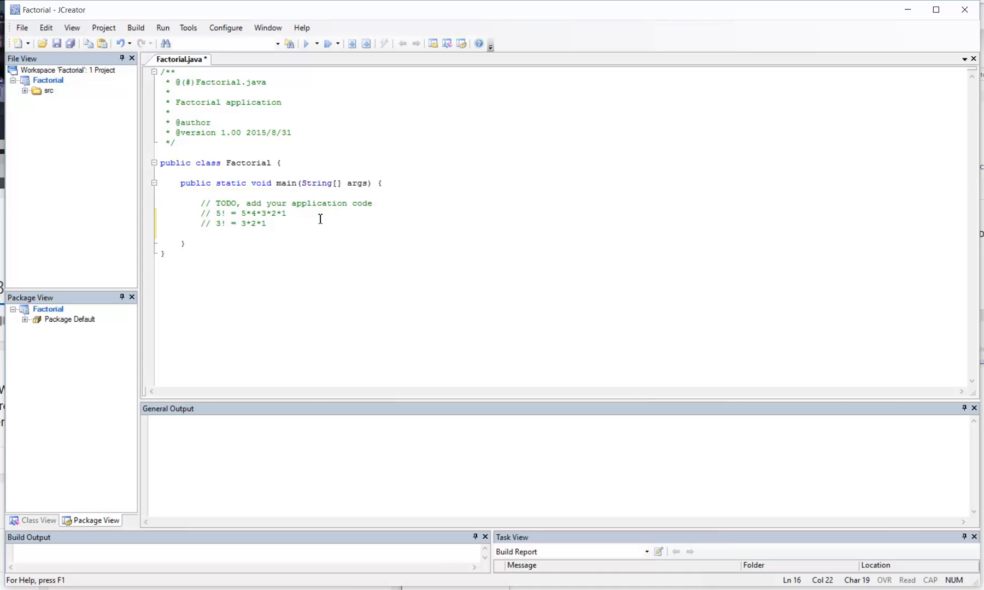
Add blank lines below the factorial comments.
key("Return")
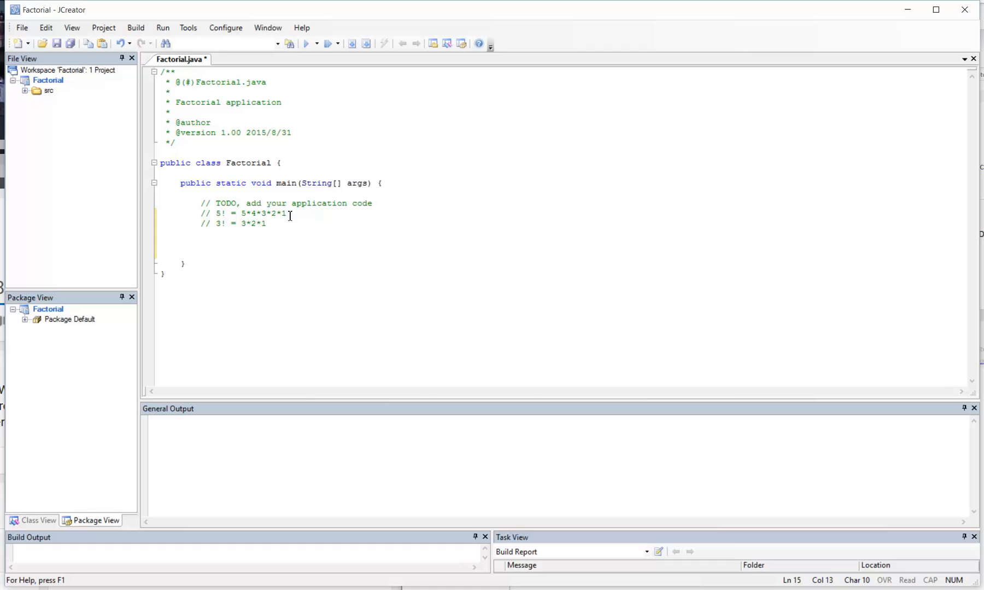
left_click(243, 214)
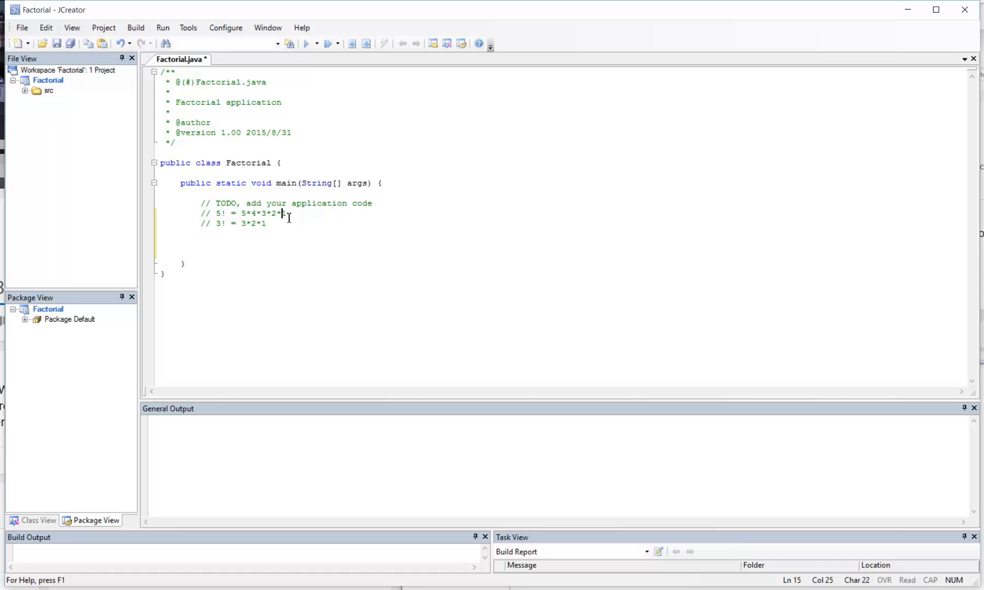
left_click(243, 213)
type("1")
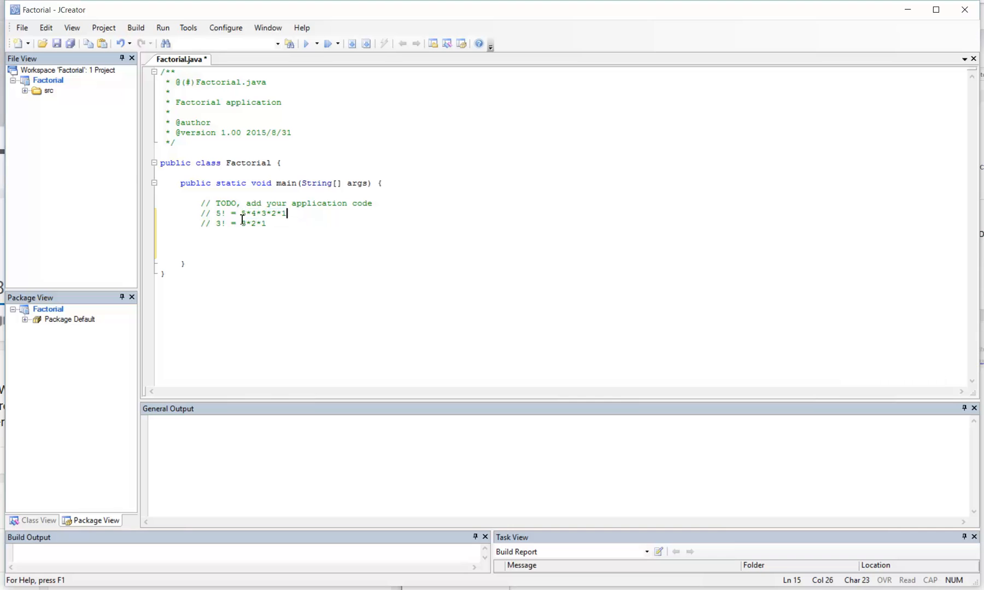
mouse_move(245, 216)
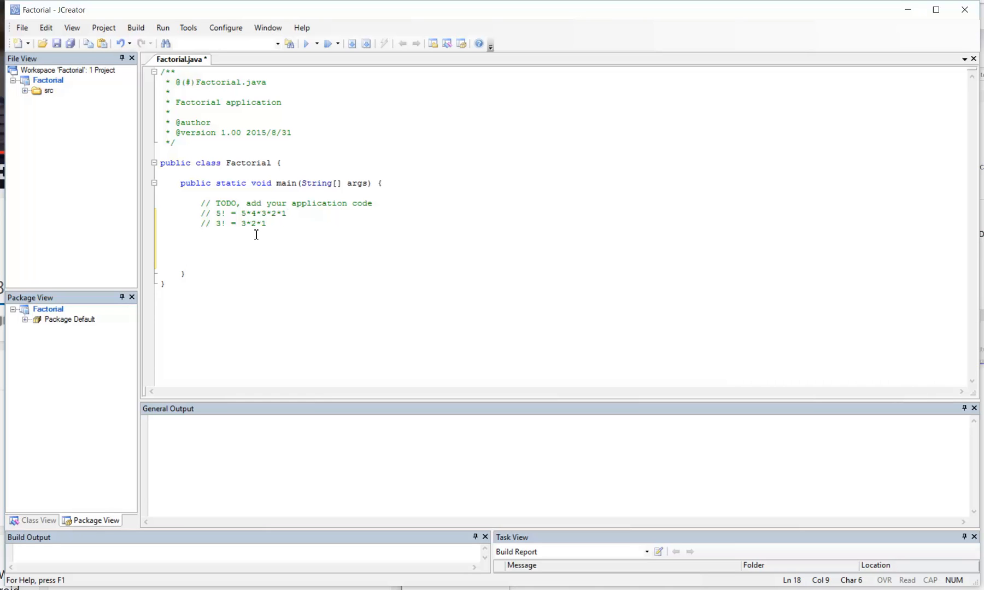
Declare int x = 1 and a while (x<6) loop containing x = x+1; //increment x.
key("Return")
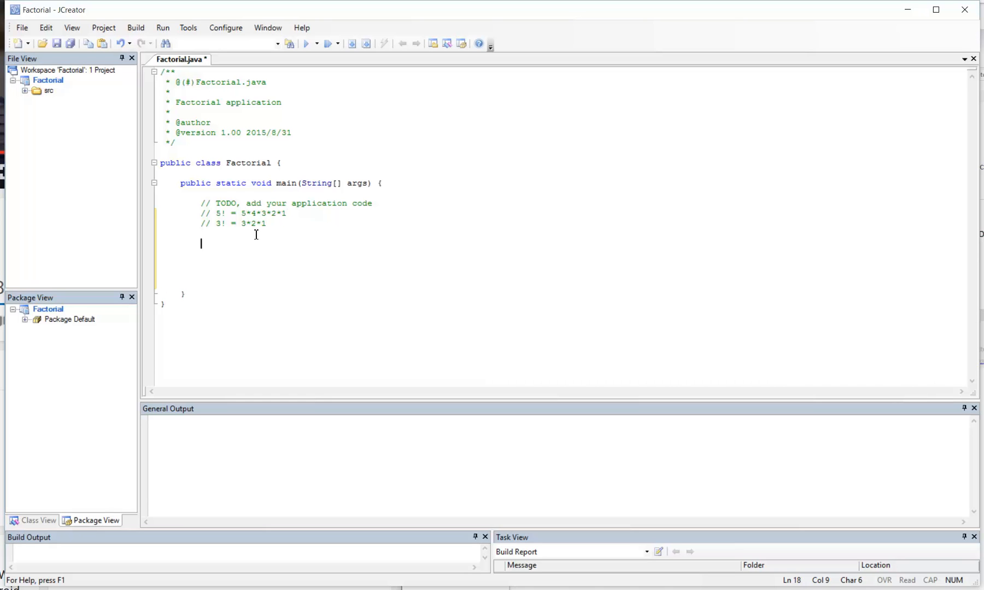
type("int x =")
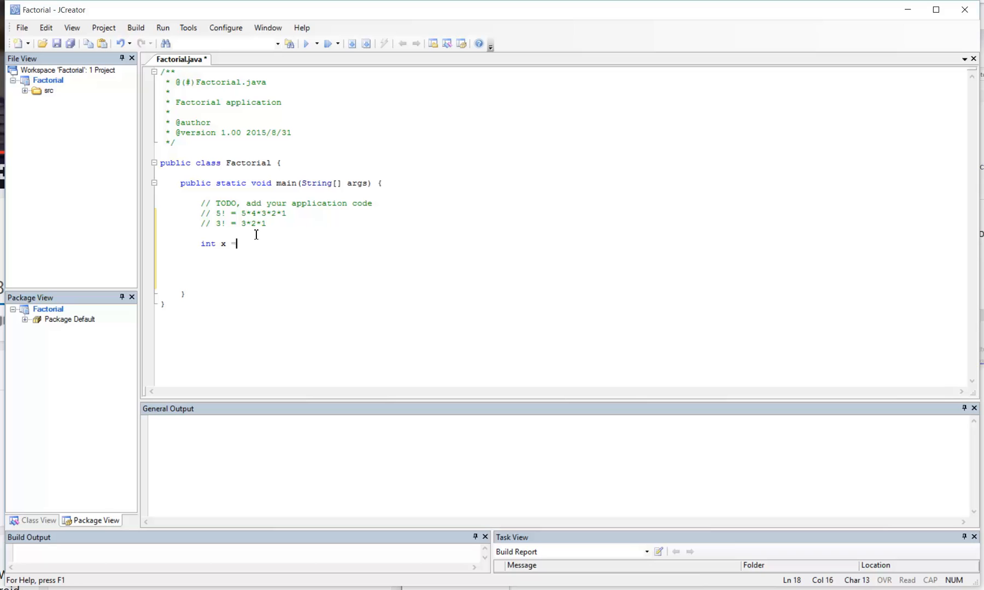
type("1;")
type("while(x<")
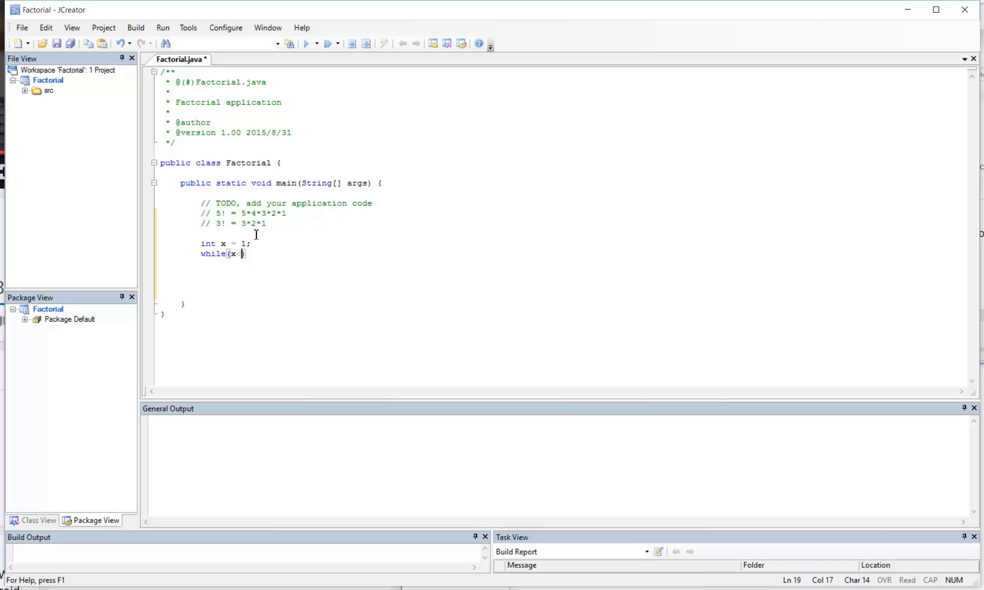
type("6)")
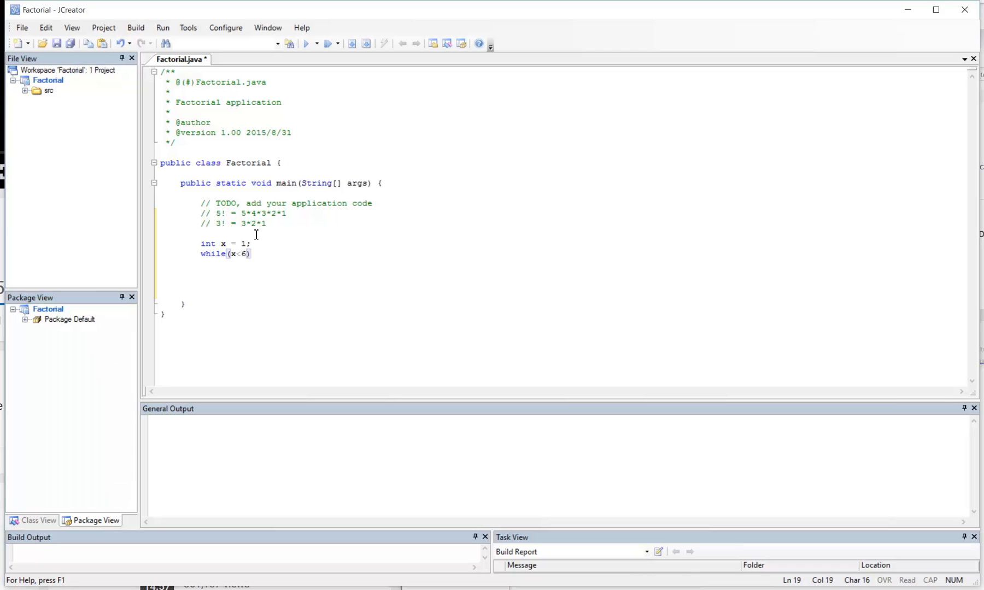
type("{")
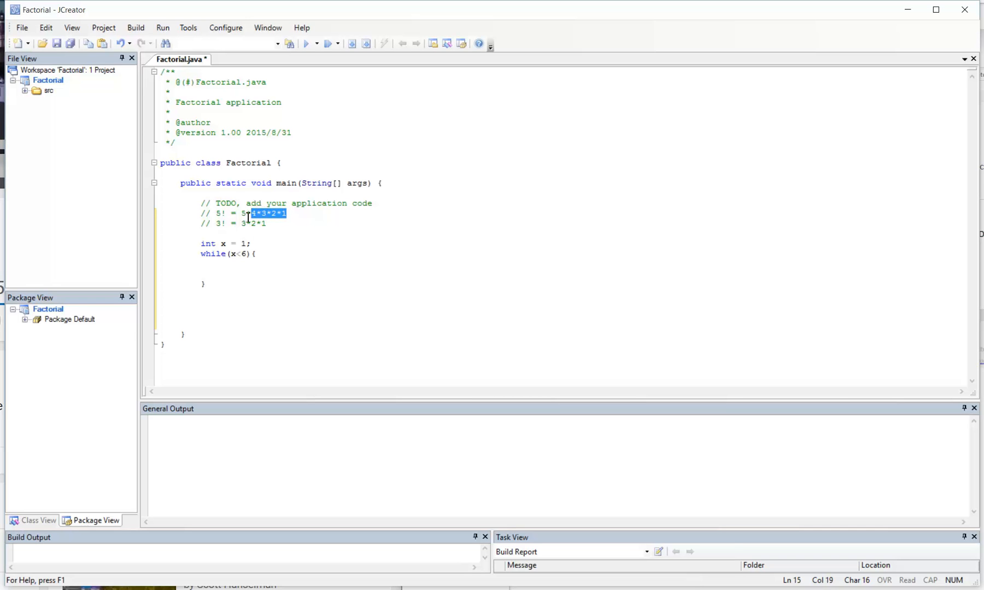
left_click(221, 264)
type("x = x+1; //i")
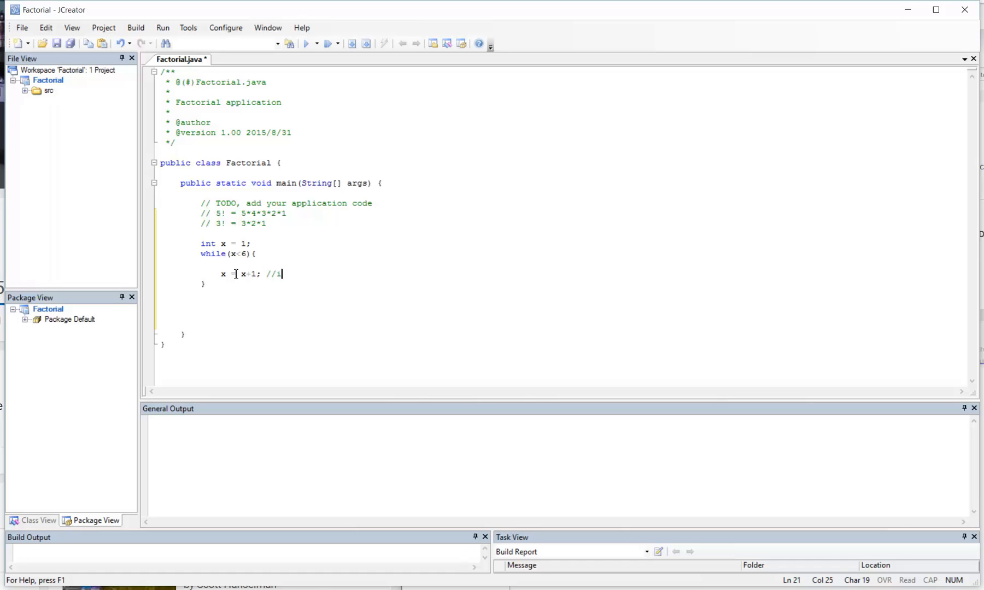
type("ncrement x")
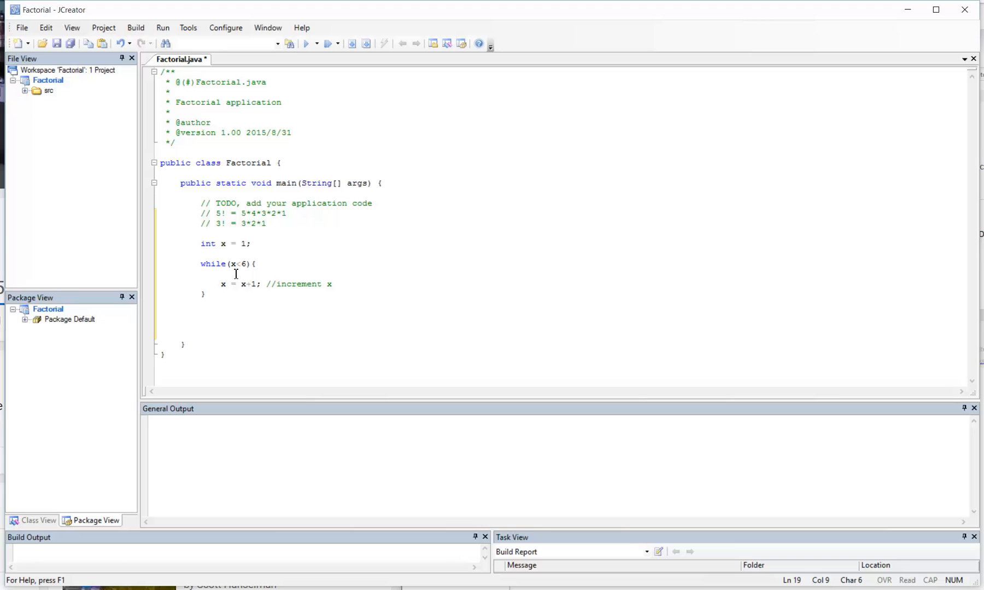
left_click(200, 253)
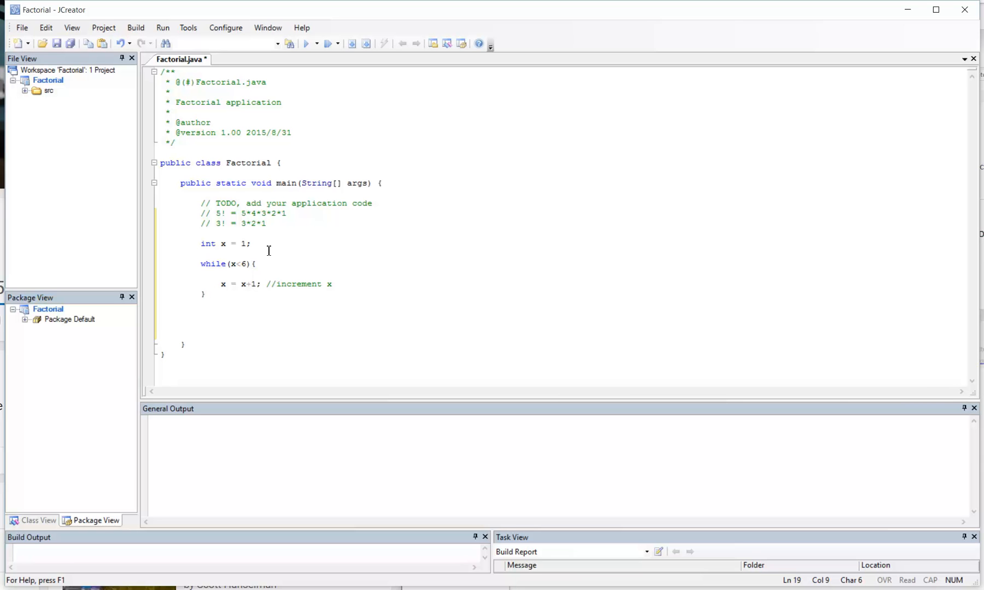
Declare int product =1; with the comment //1*2*3*4*5.
type("int pr")
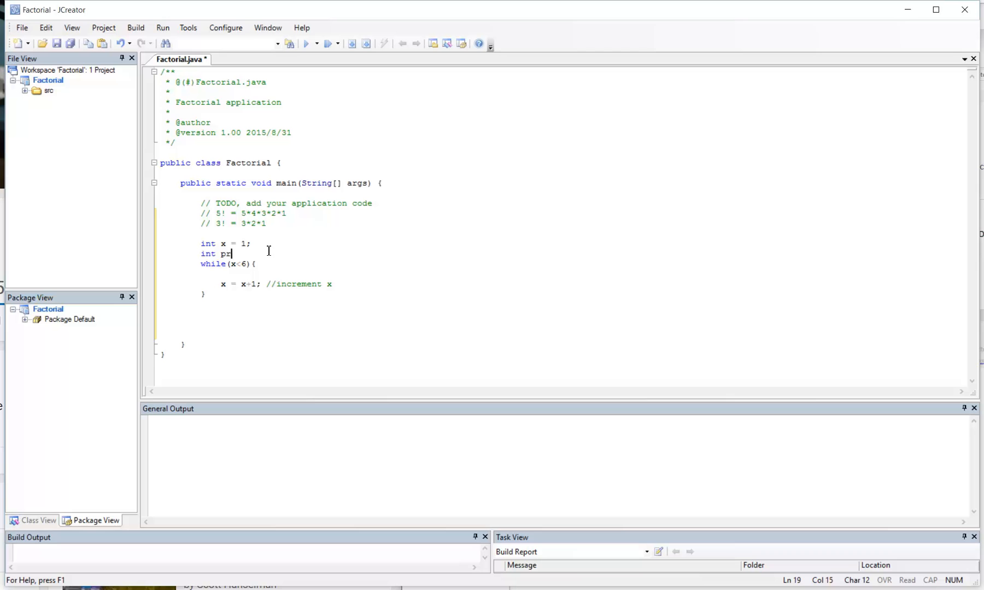
type("oduct")
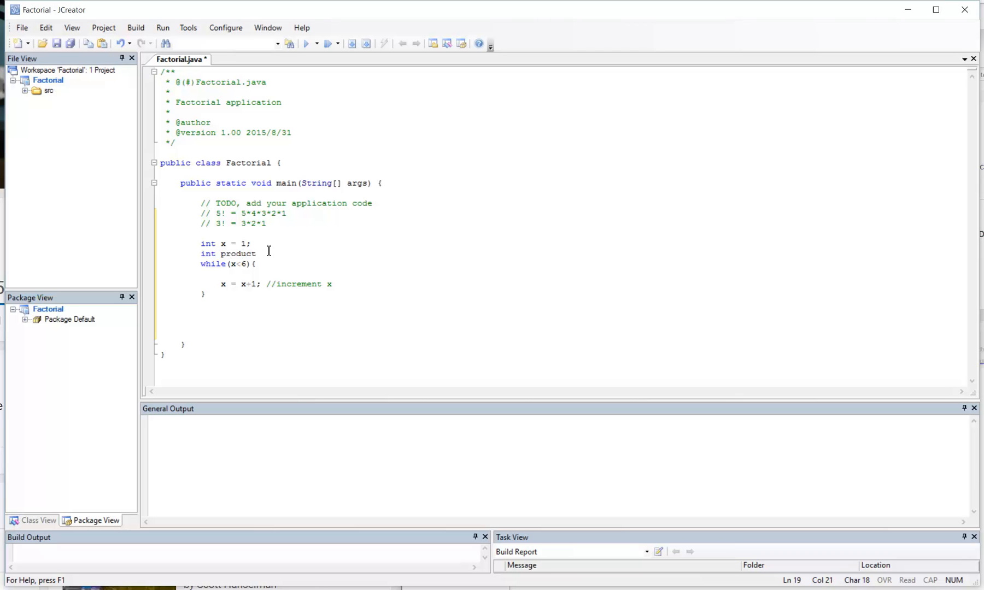
type("=1; //")
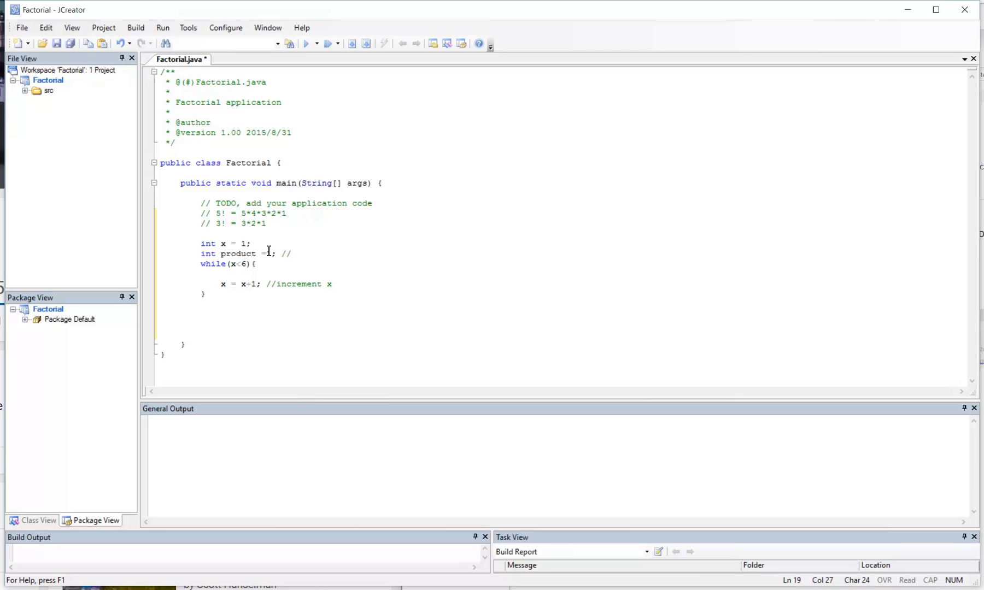
type("1*2")
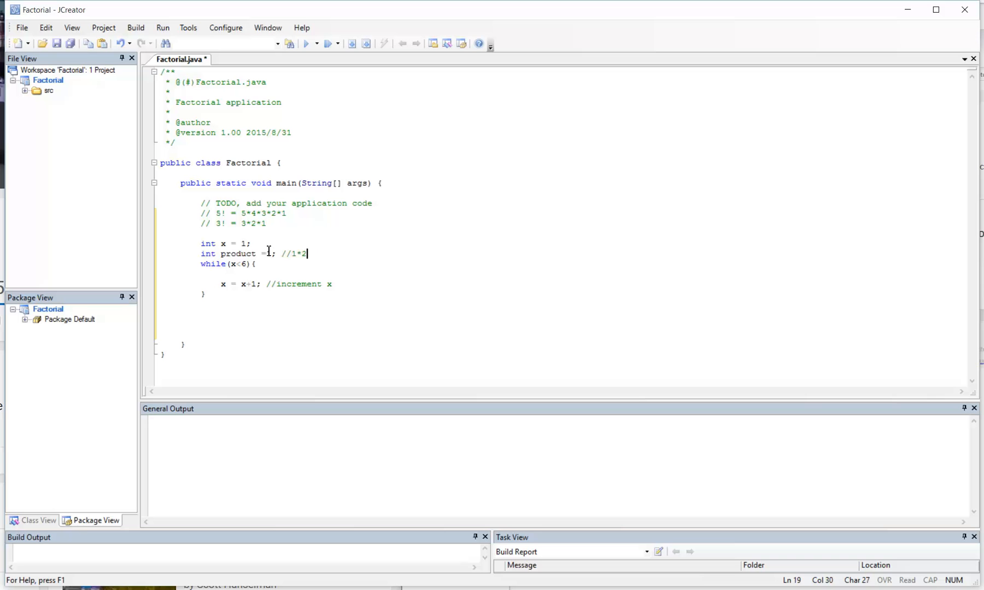
type("*3*4*5")
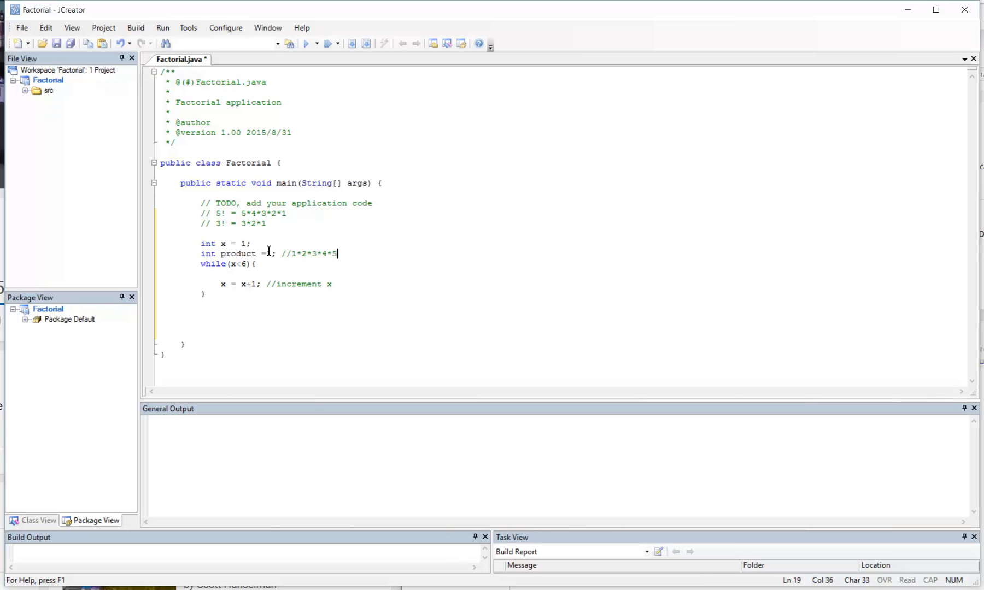
Add product = product *x; //multiply product by x inside the loop.
type("prod")
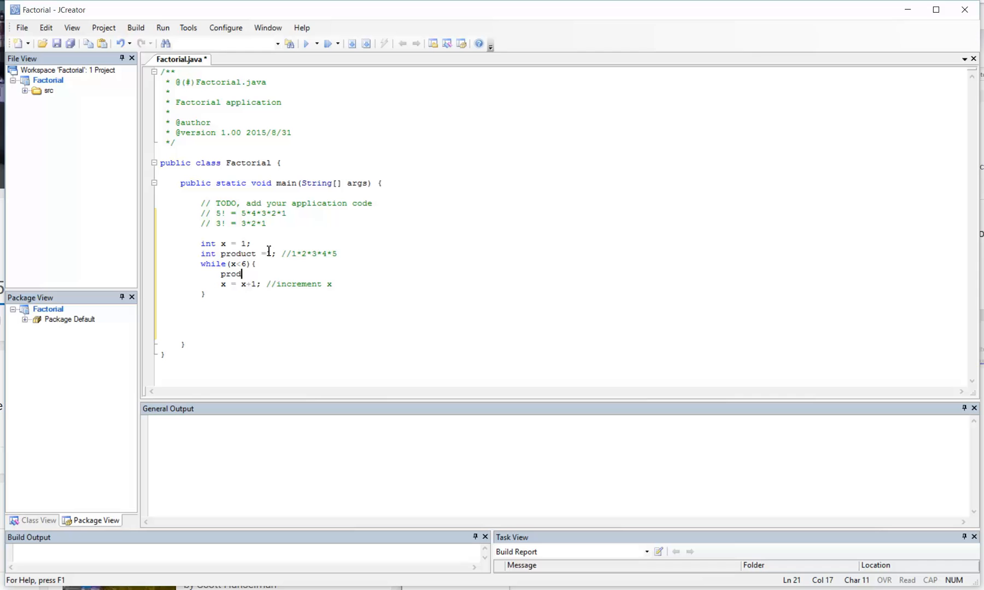
type("uct = product")
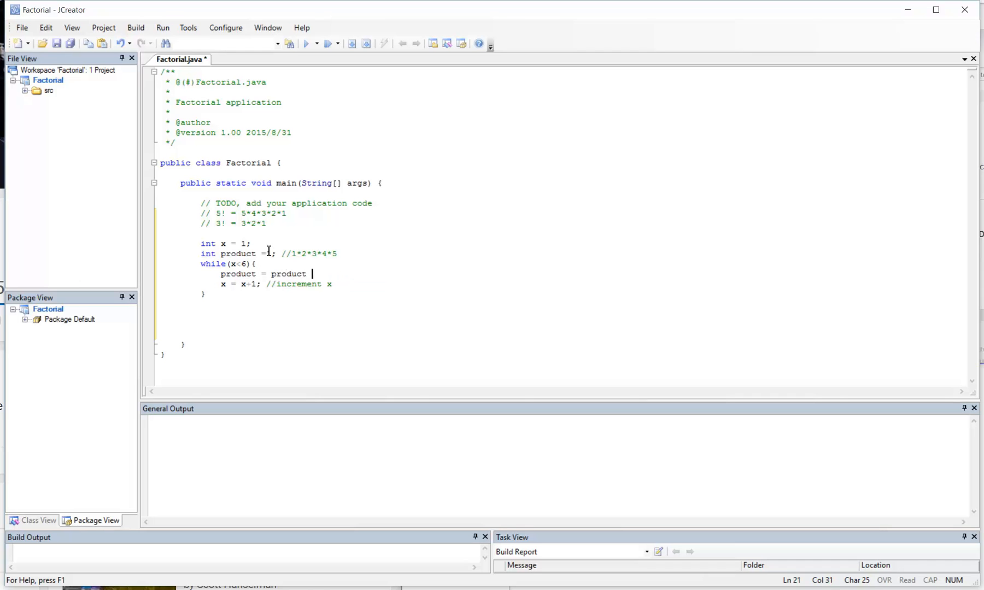
type("x;")
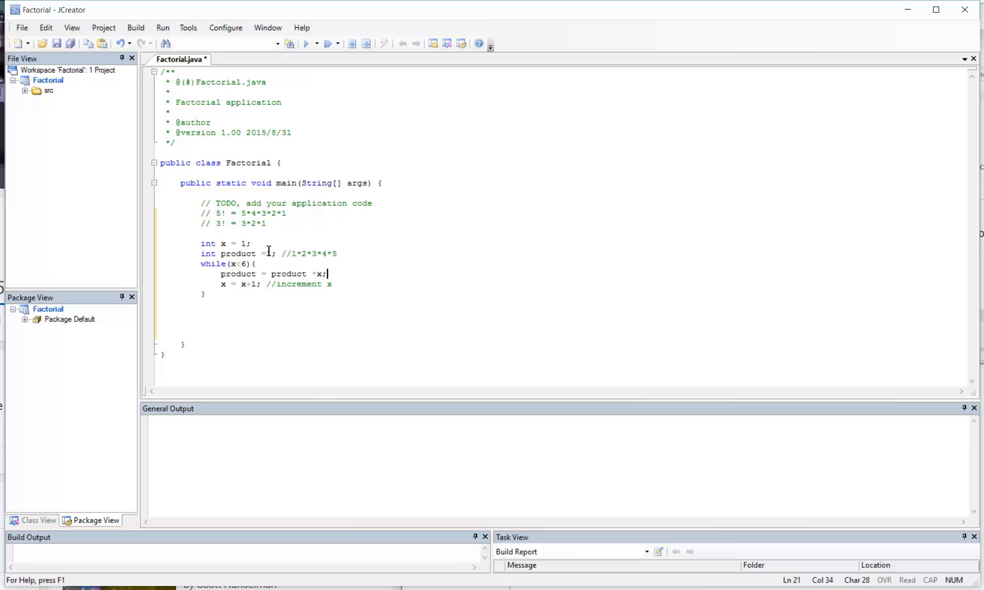
type("//multip")
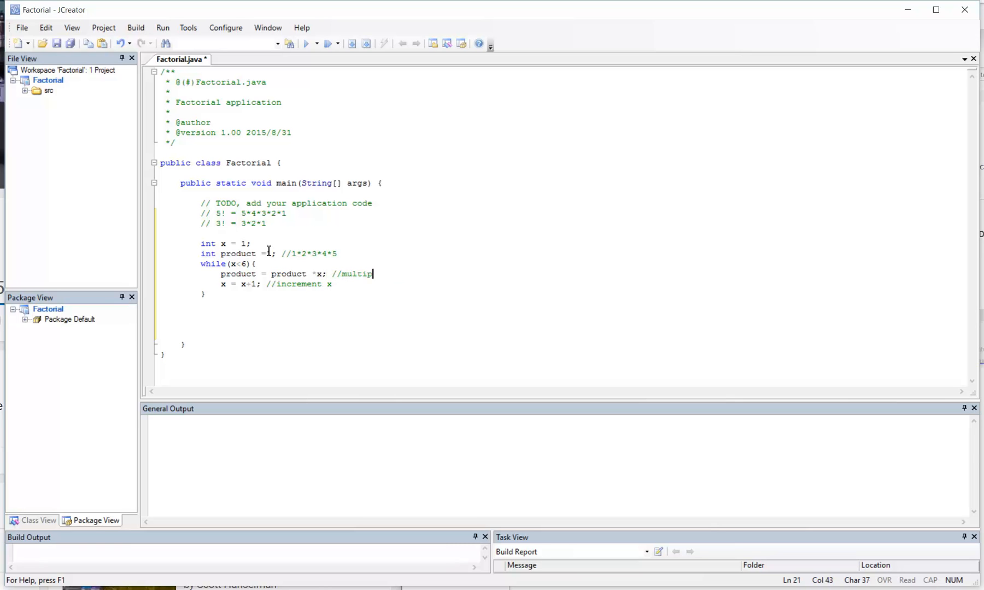
type("ly product by x")
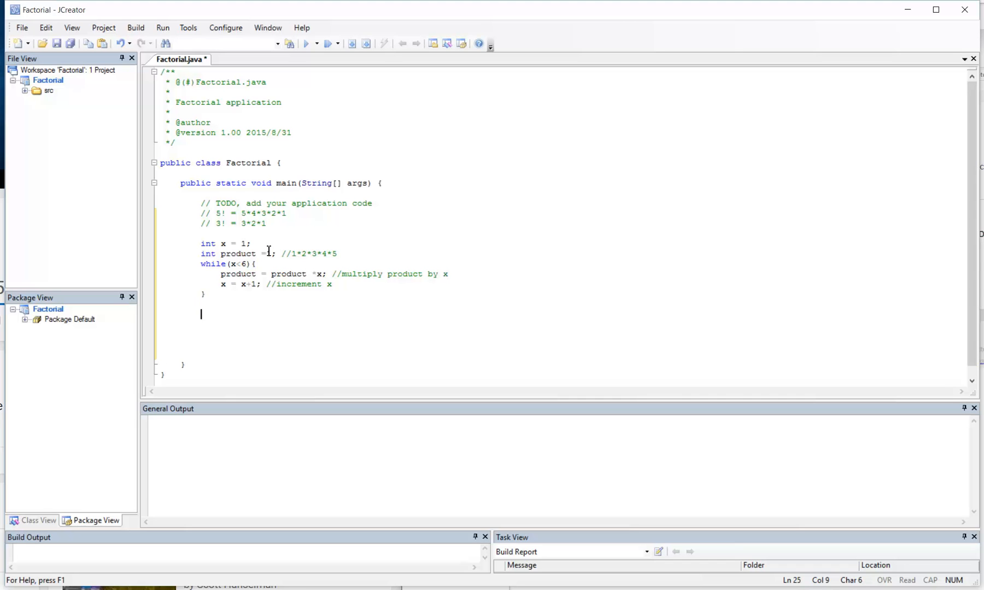
Start comment lines tracing x and product, with x beginning at 1.
type("//")
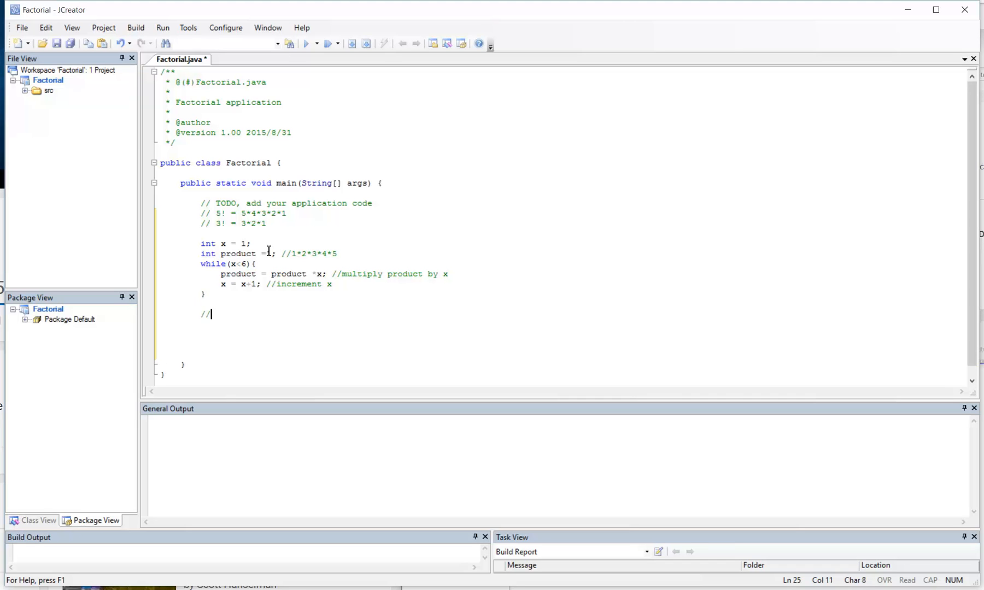
mouse_move(212, 314)
type("/")
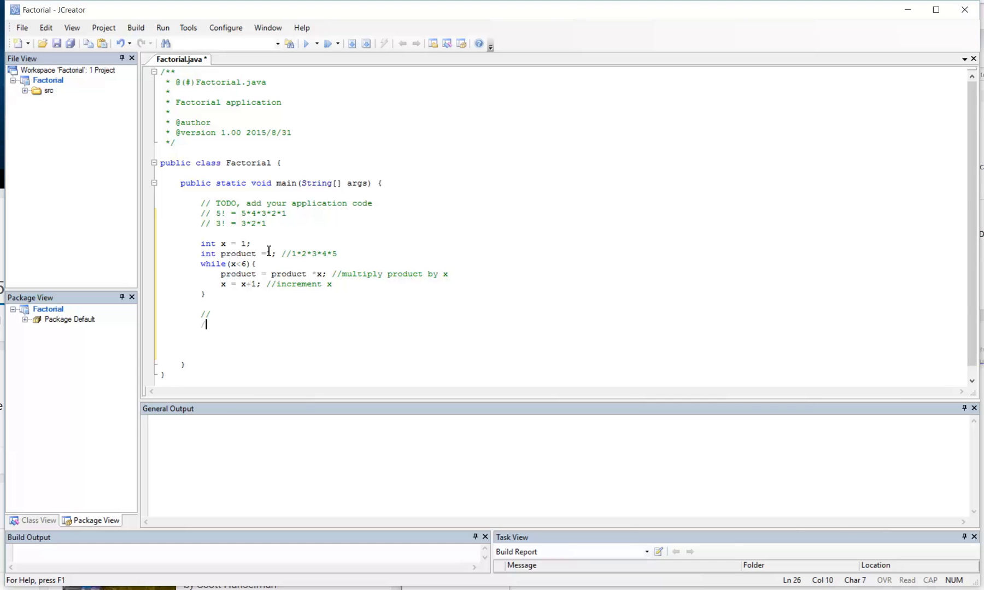
type("x")
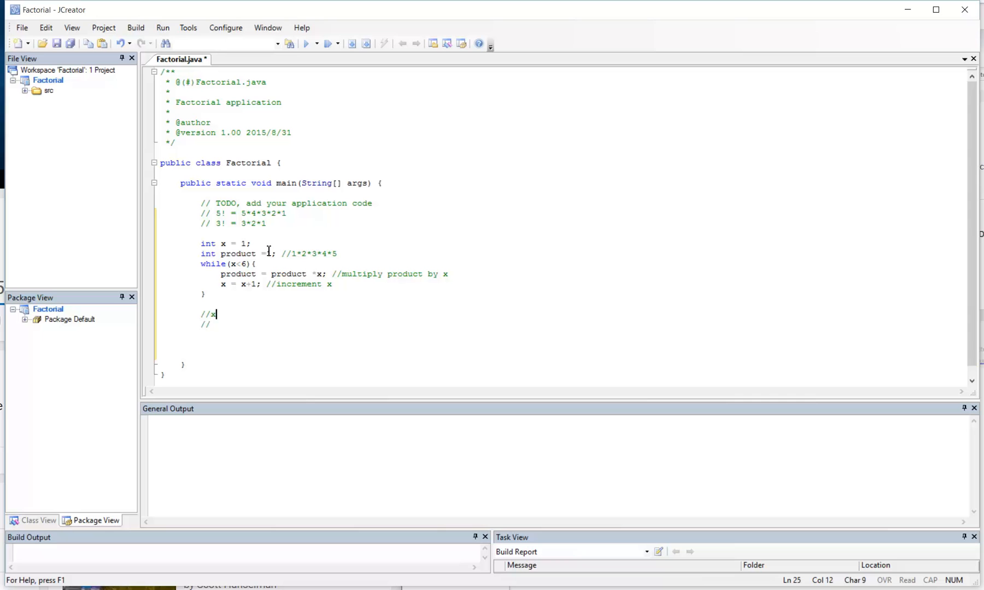
type("prod")
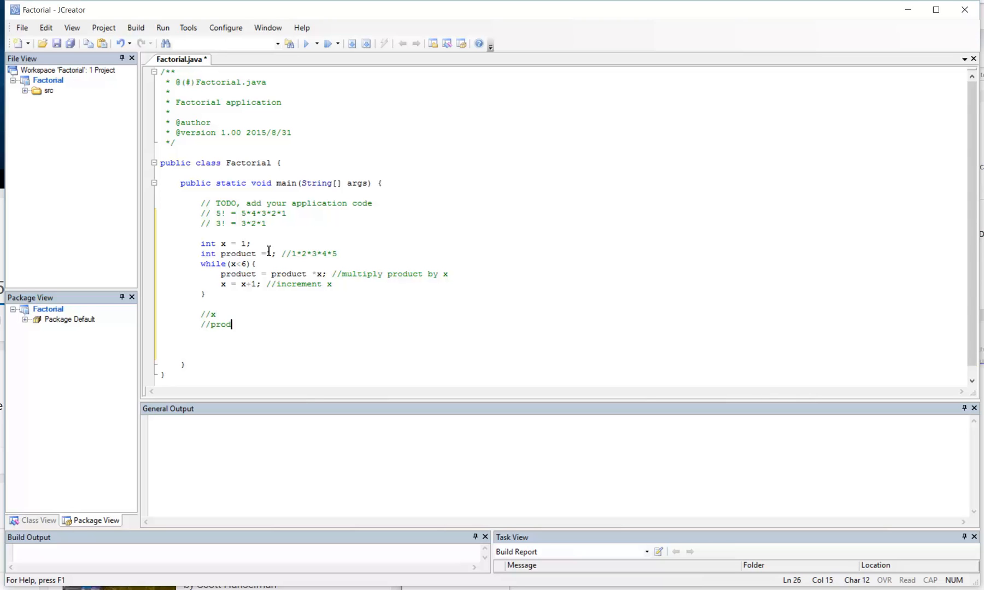
type("uct")
type("//")
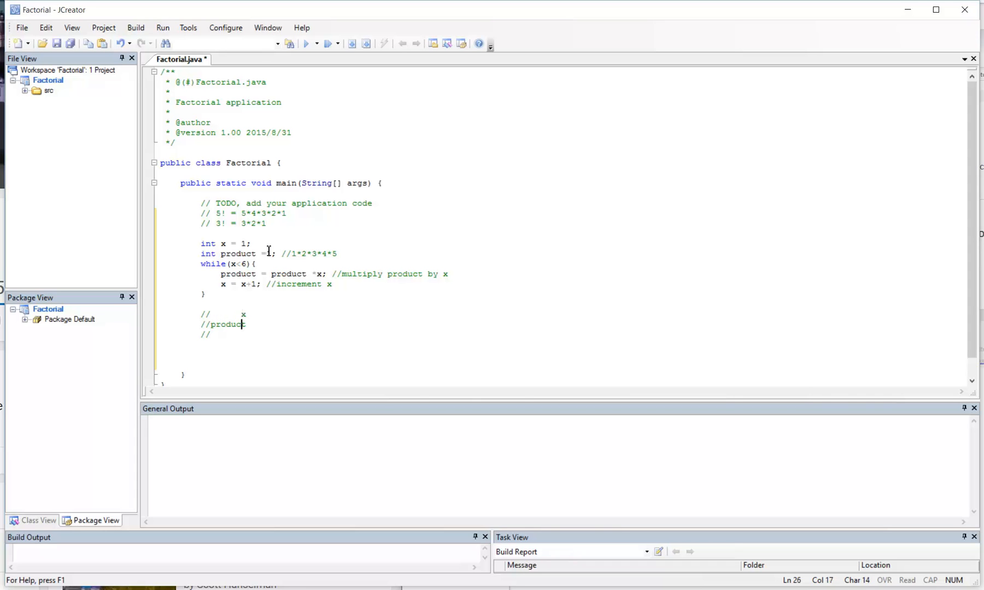
type("x:")
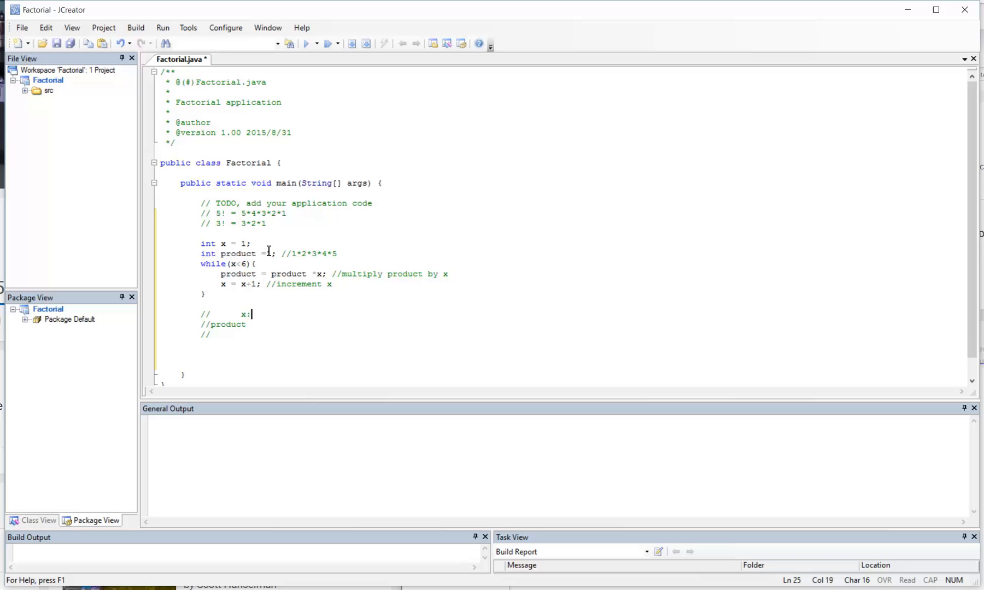
type(":")
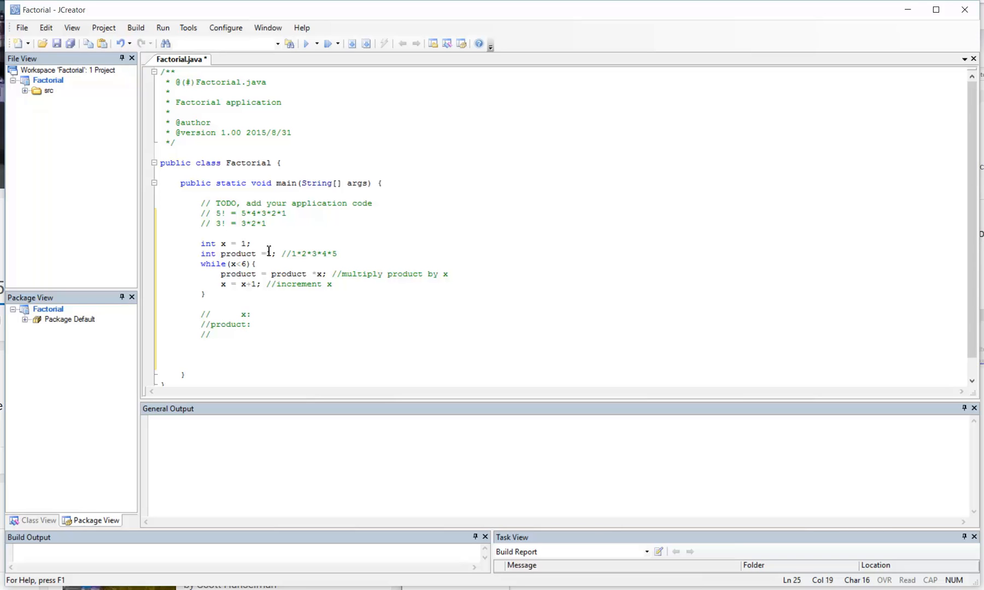
type("1")
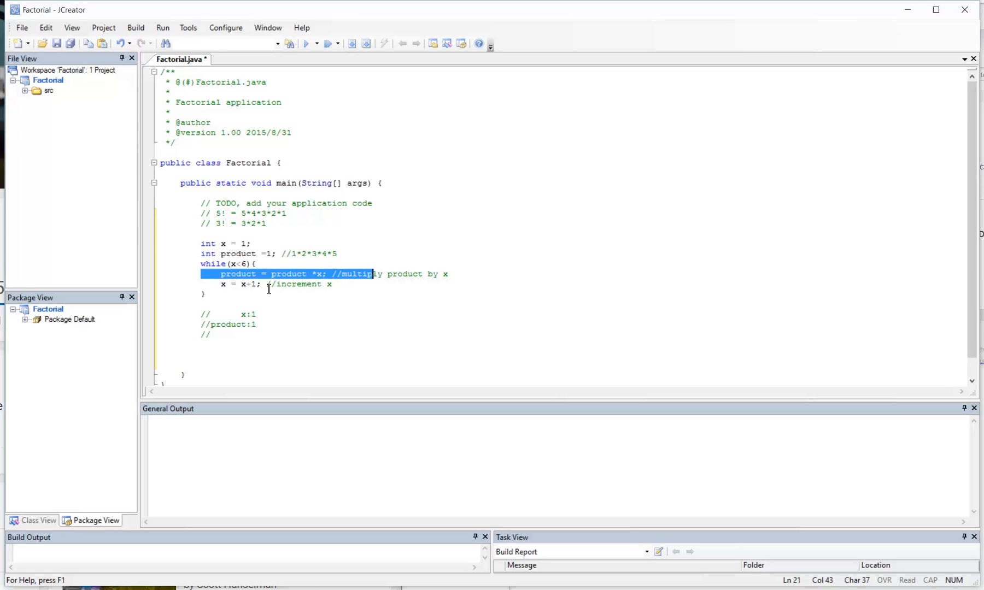
Extend the product trace with 1*1 -> 1.
left_click(293, 275)
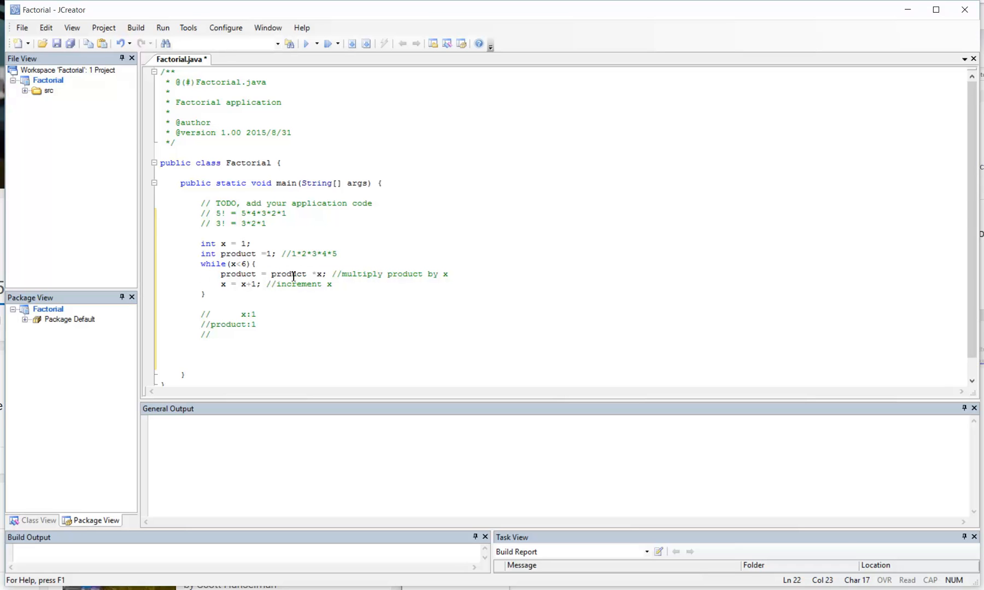
left_click(279, 325)
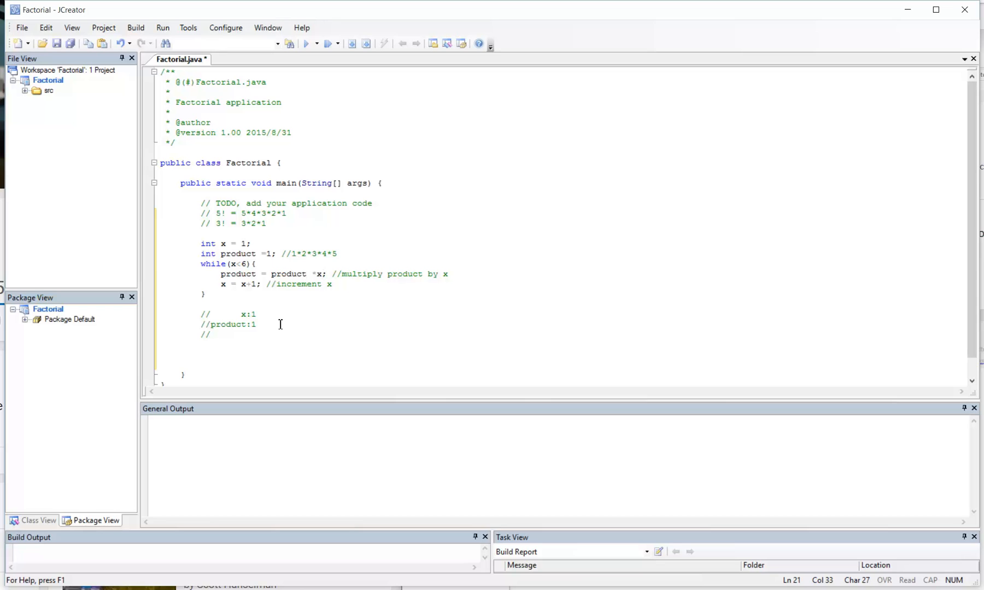
type("- > 1")
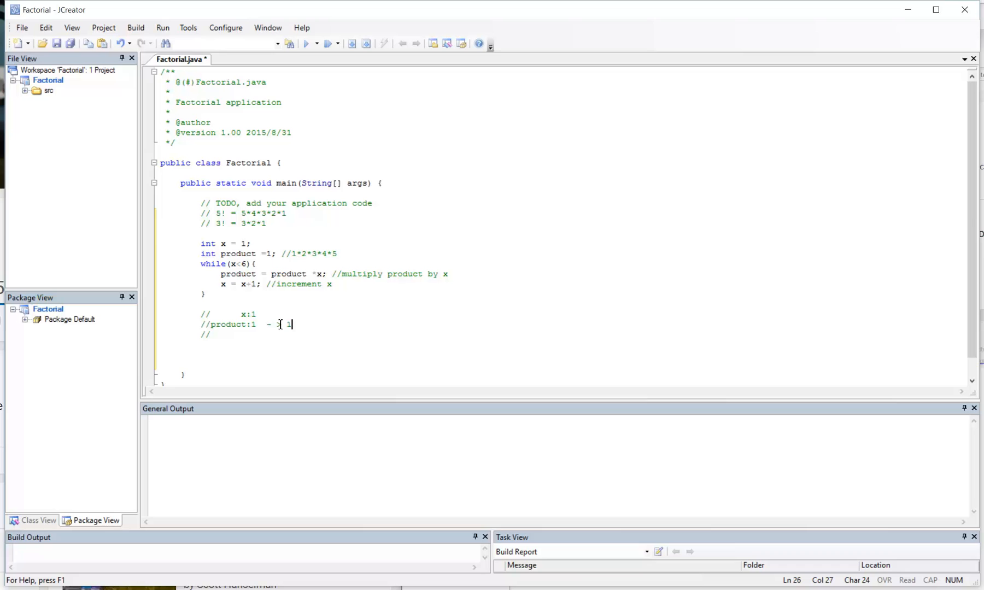
type("*1")
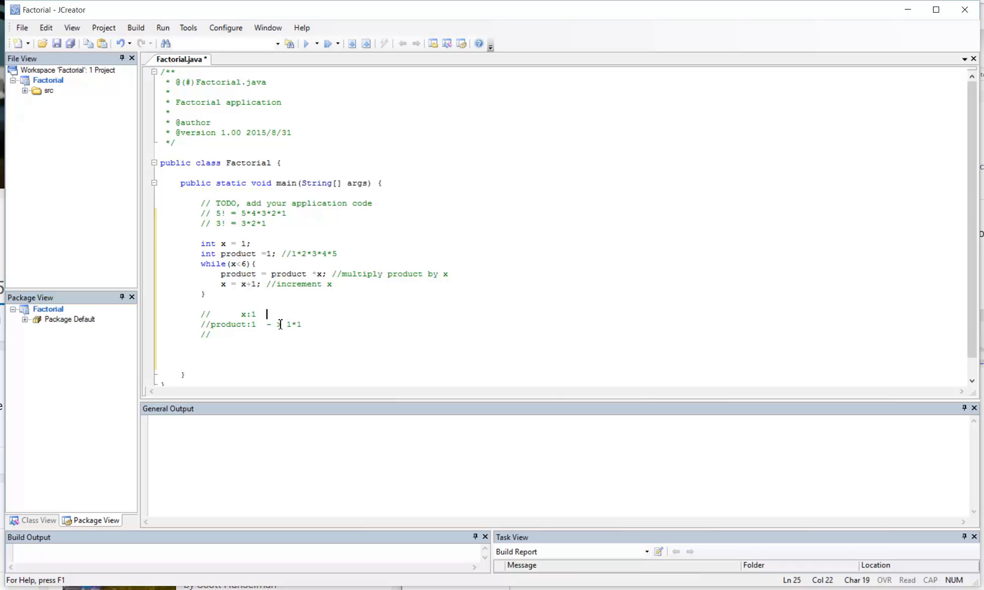
type("- > 1+")
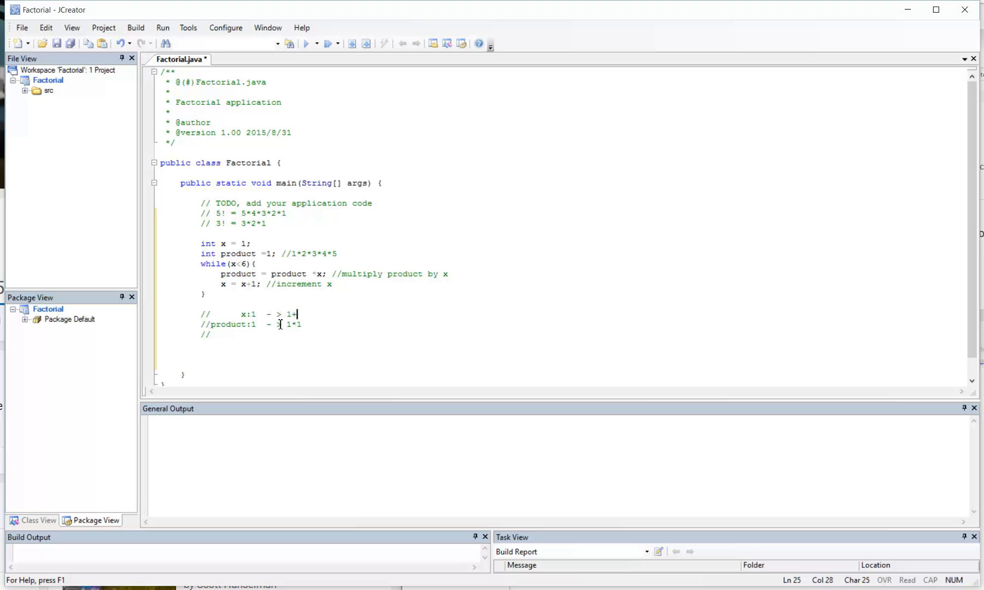
type("1")
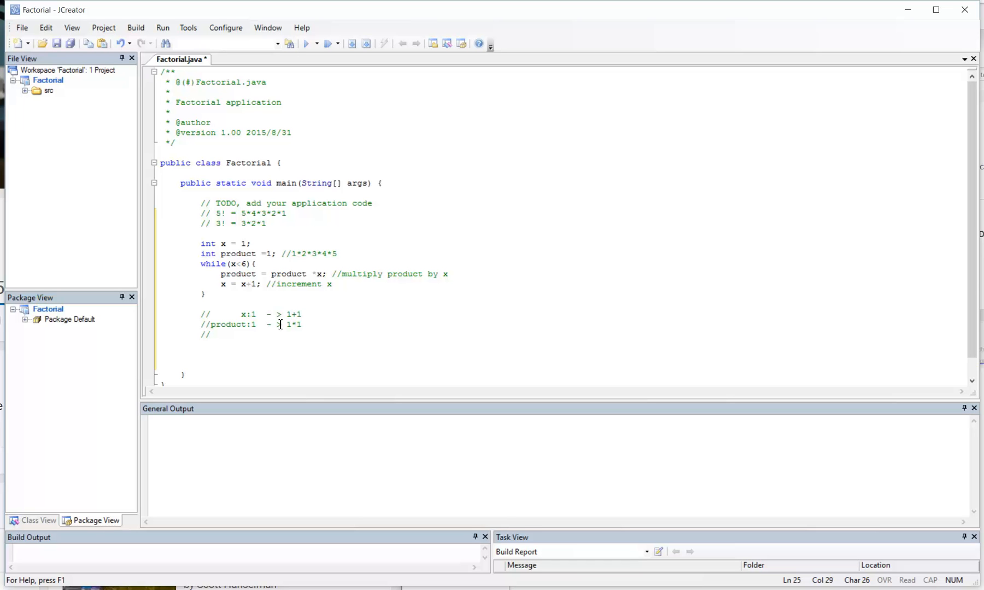
Extend the x trace with 1+1 -> 2 -> 2+1 -> 3.
left_click(301, 315)
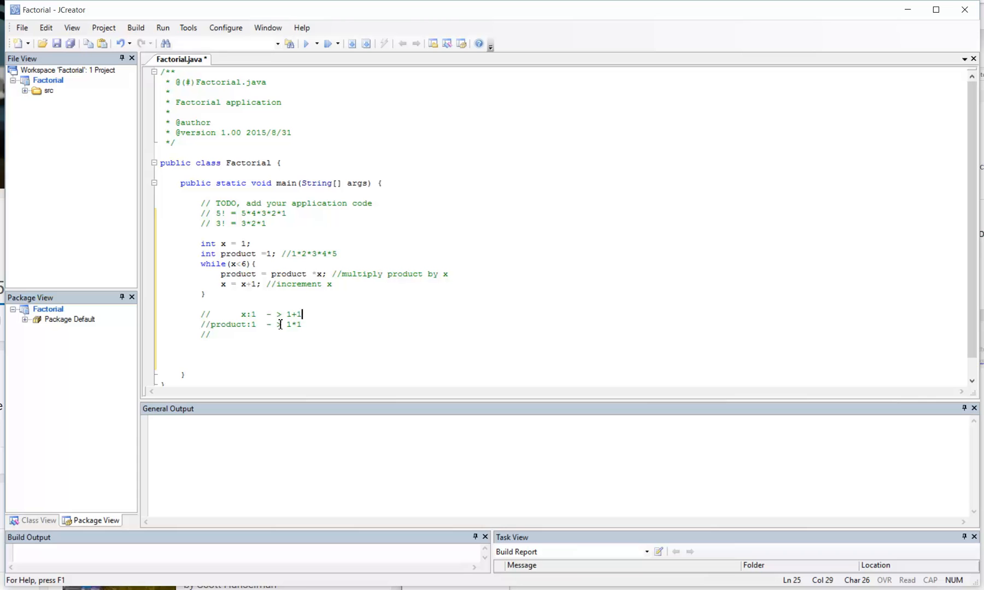
key("Backspace")
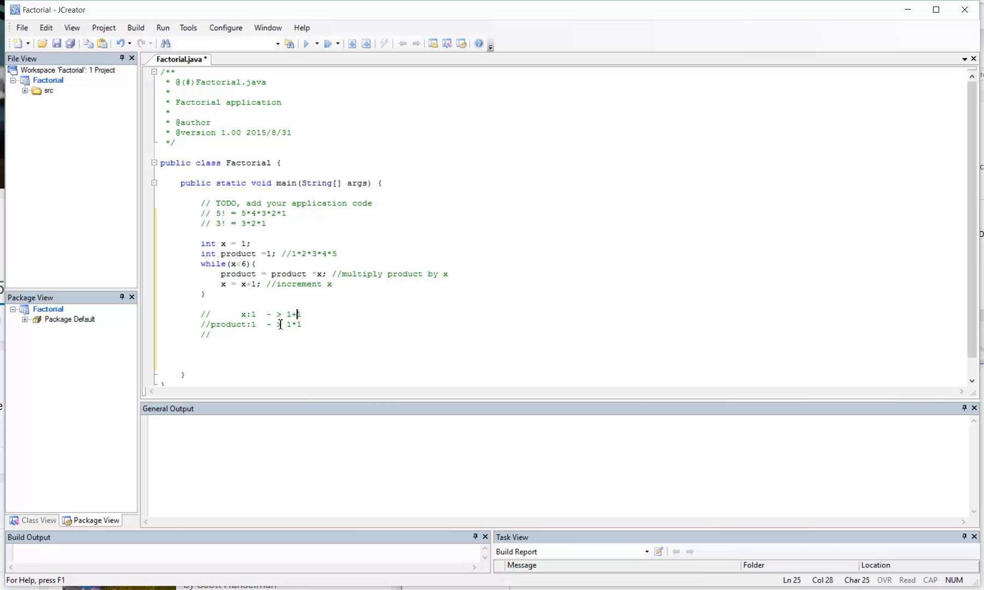
type("1")
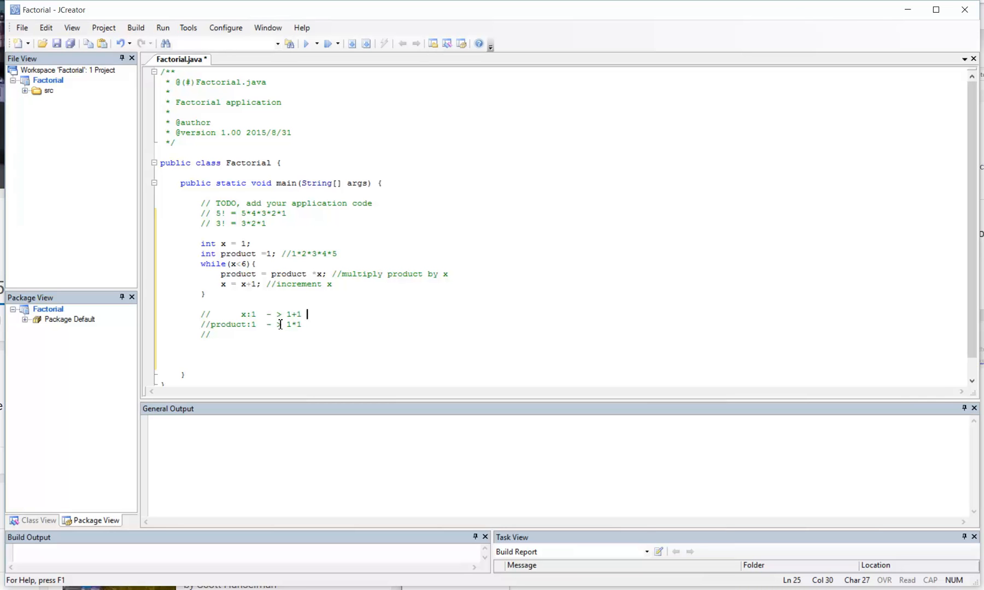
type("->")
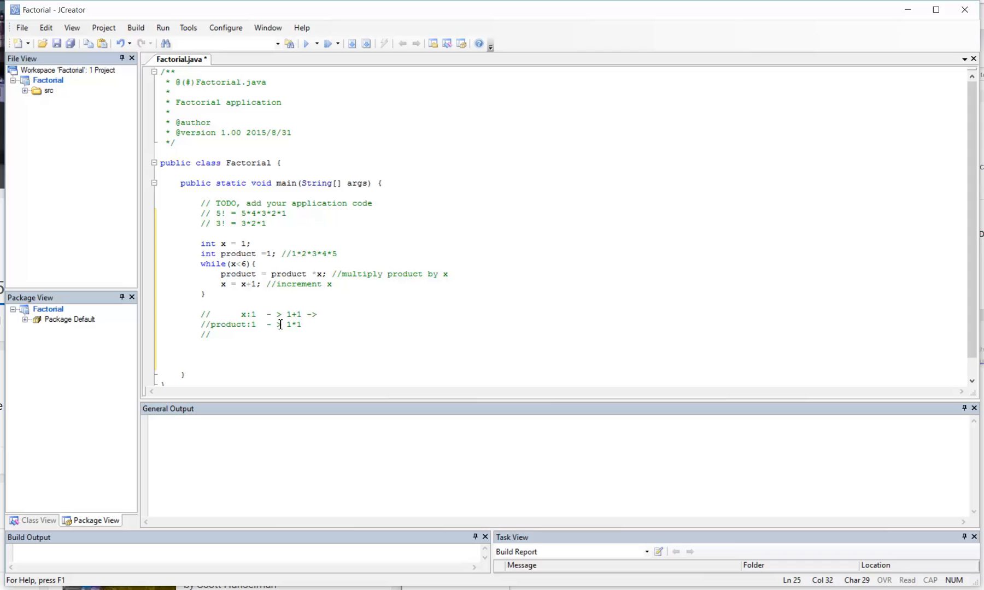
type("2")
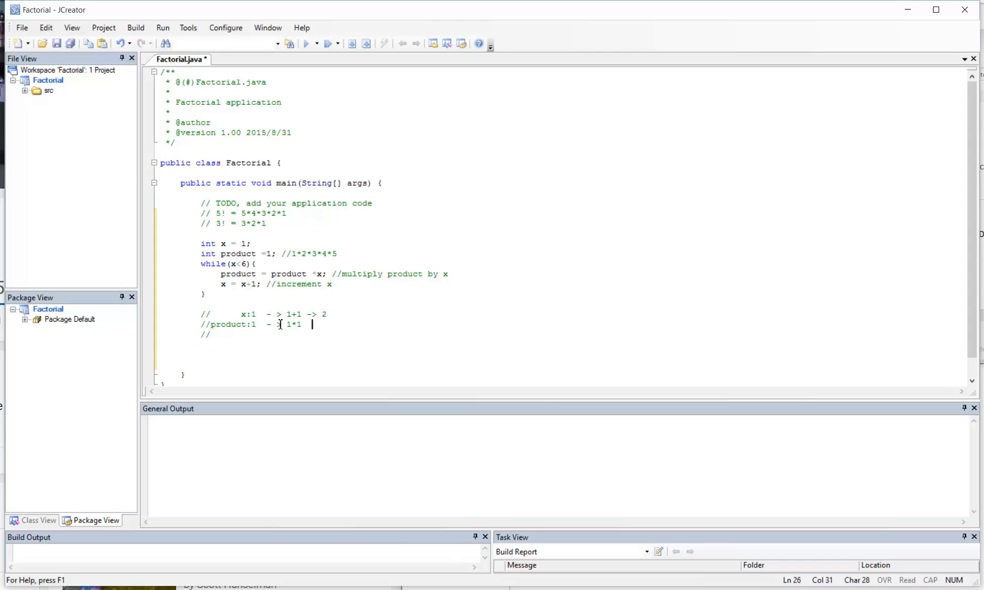
type("->")
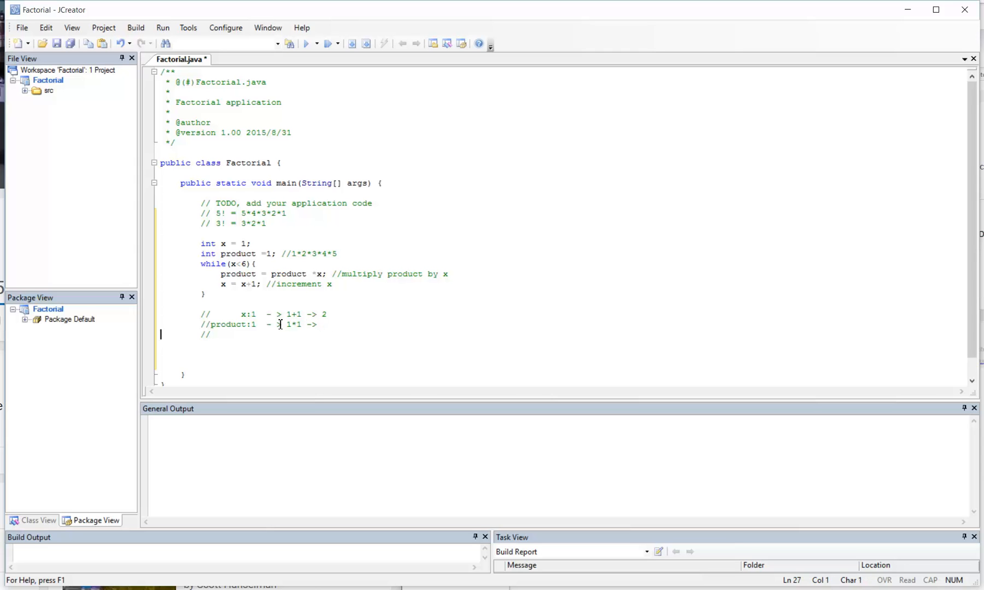
type("1")
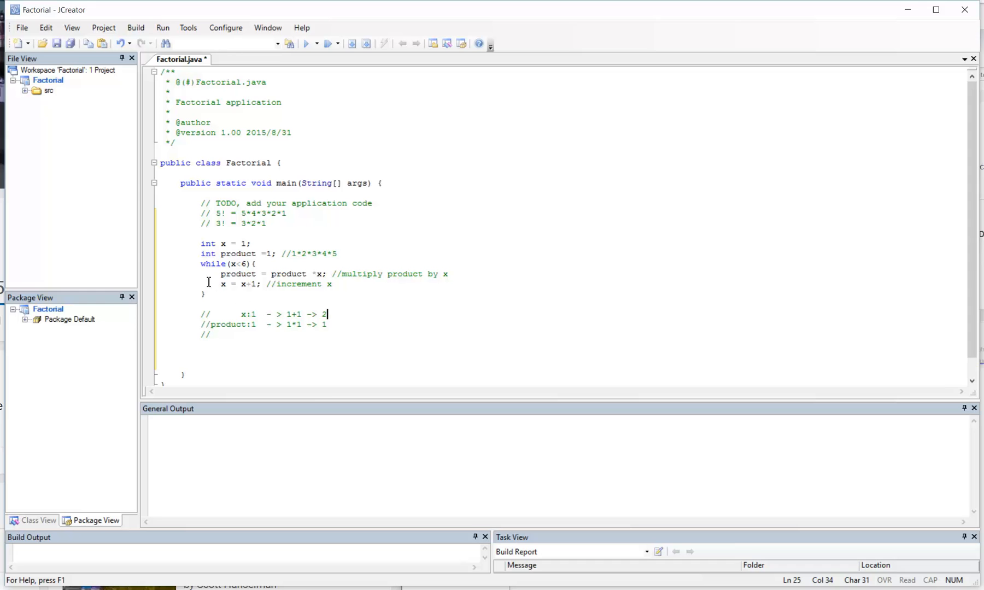
Continue the product trace with 1*2 -> 2.
left_click(201, 274)
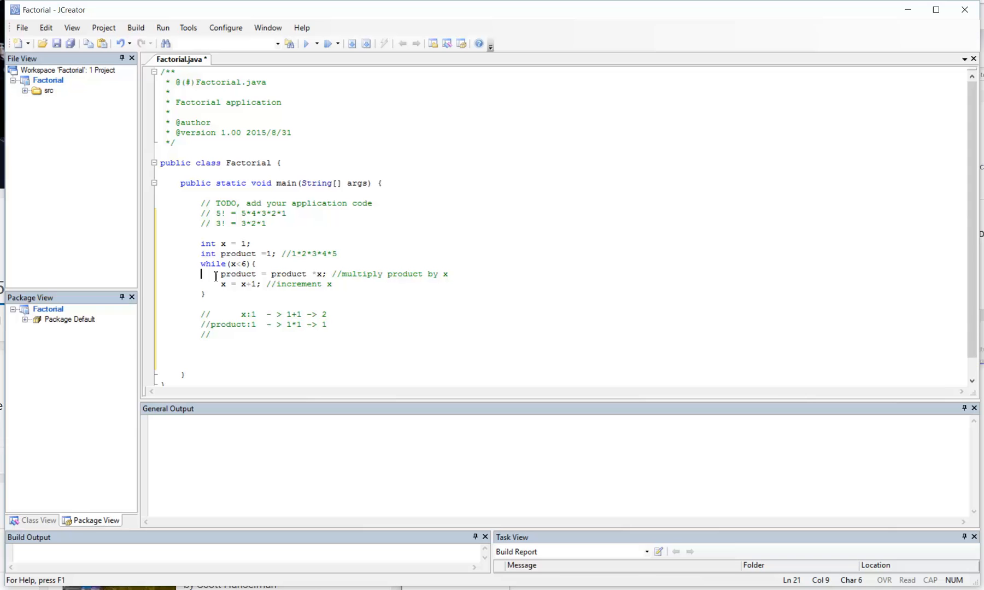
left_click(244, 264)
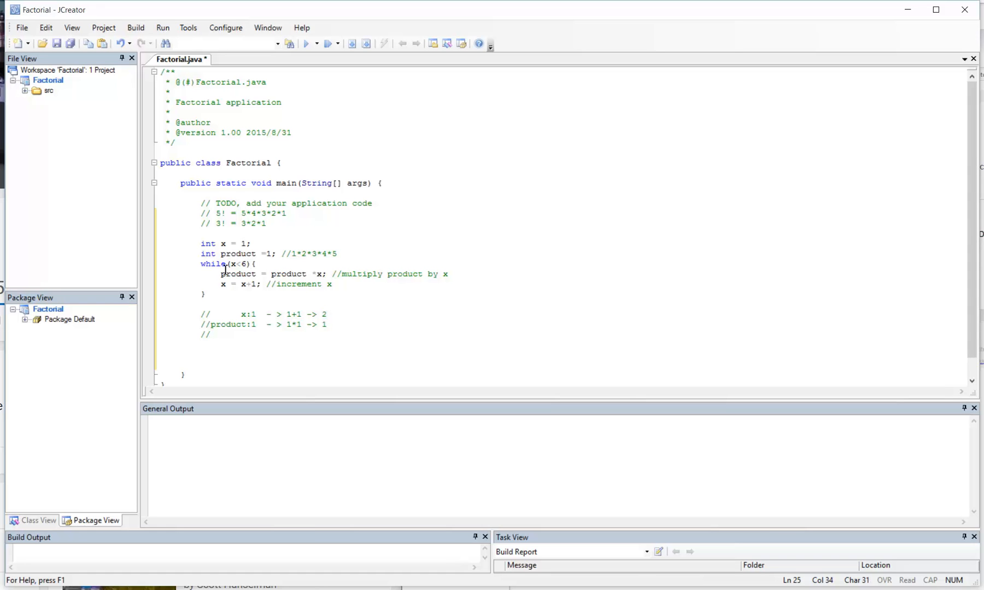
left_click(222, 284)
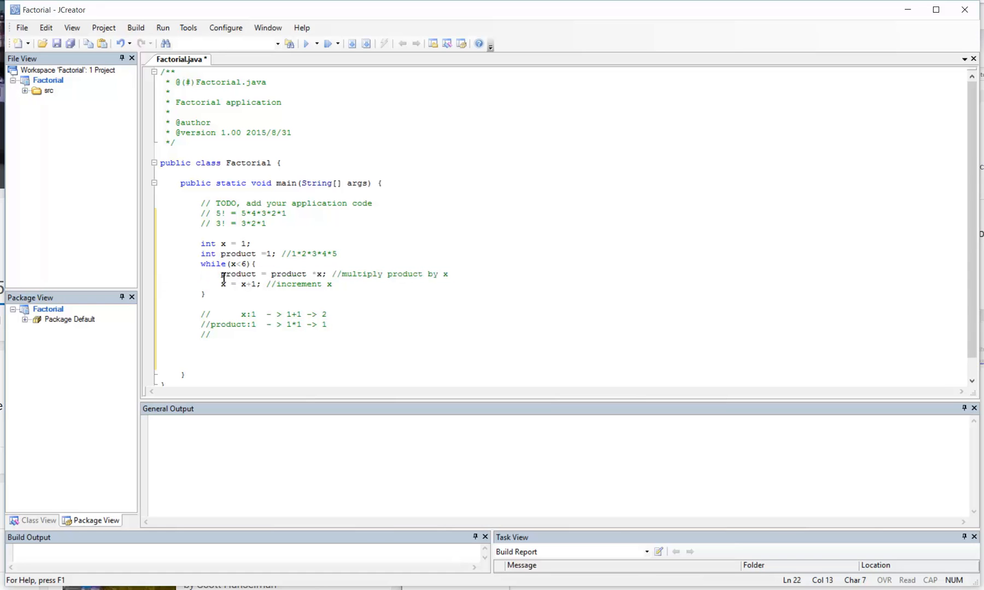
left_click(336, 324)
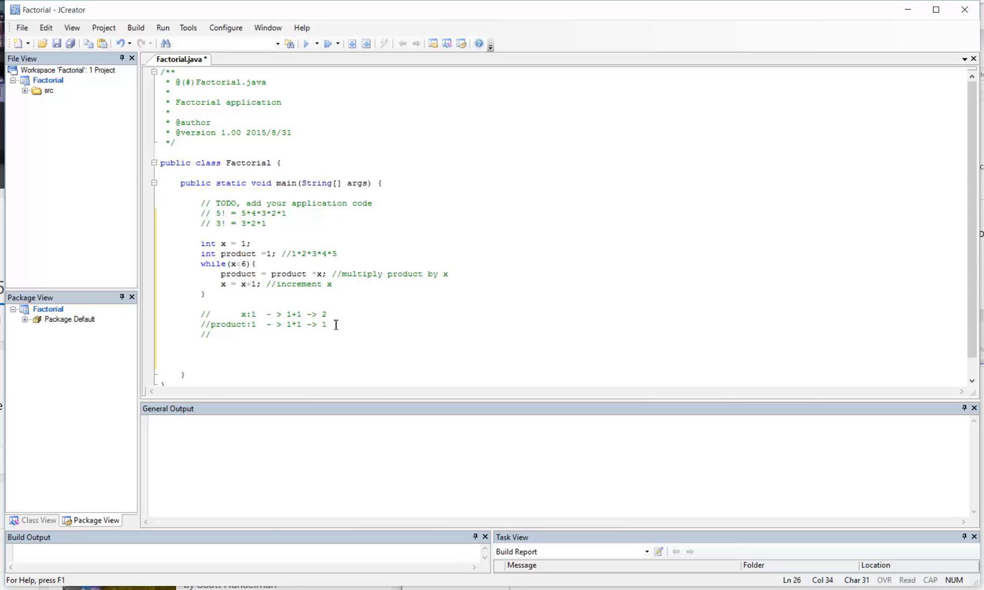
type("*")
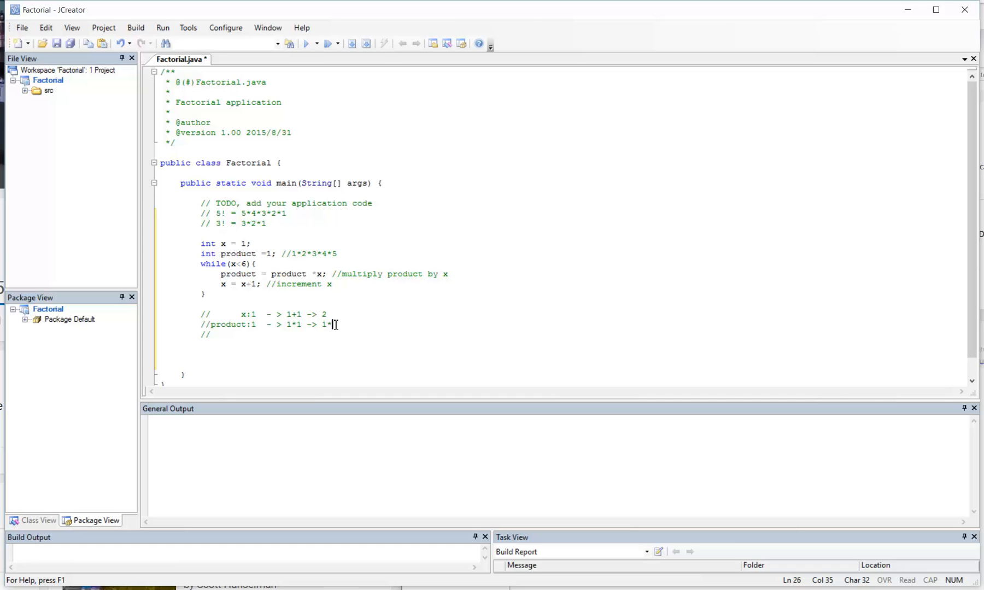
type("2")
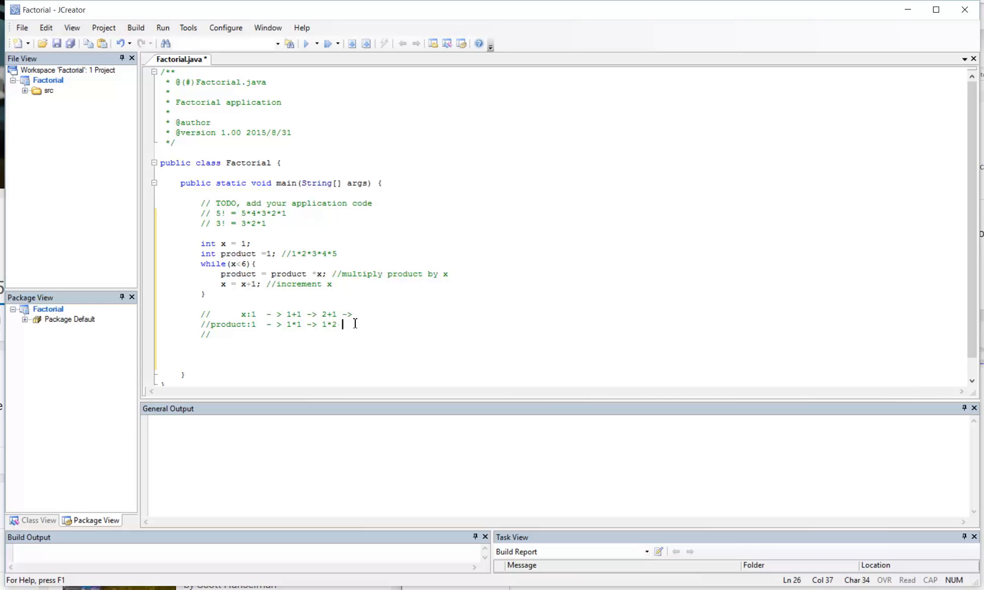
type("-> 2")
left_click(284, 314)
type(" 3")
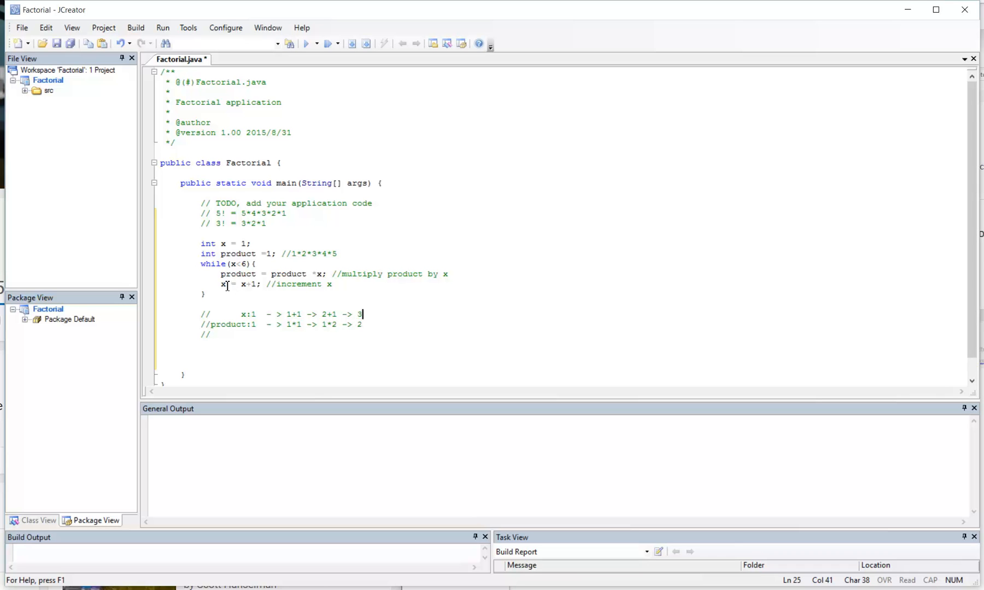
double_click(238, 273)
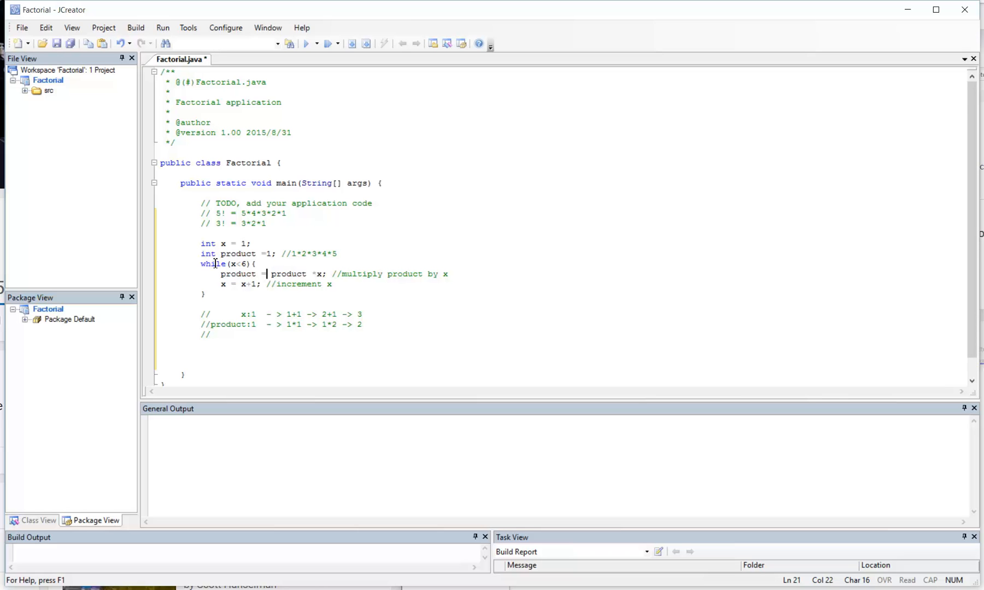
Add 3+1 -> 4 to the x trace and 2*3 -> 6 to the product trace.
left_click(232, 264)
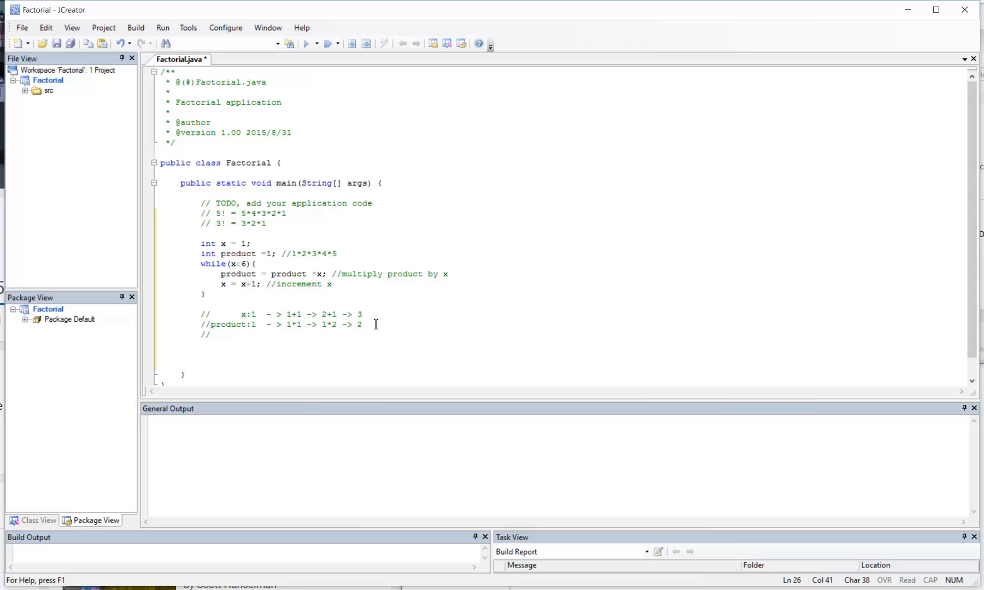
mouse_move(373, 324)
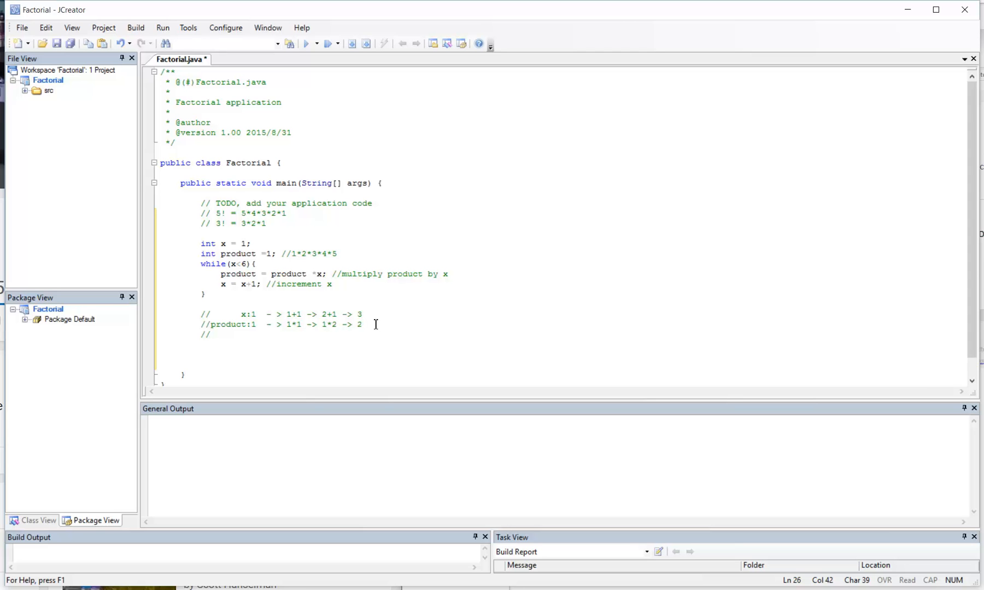
type("*")
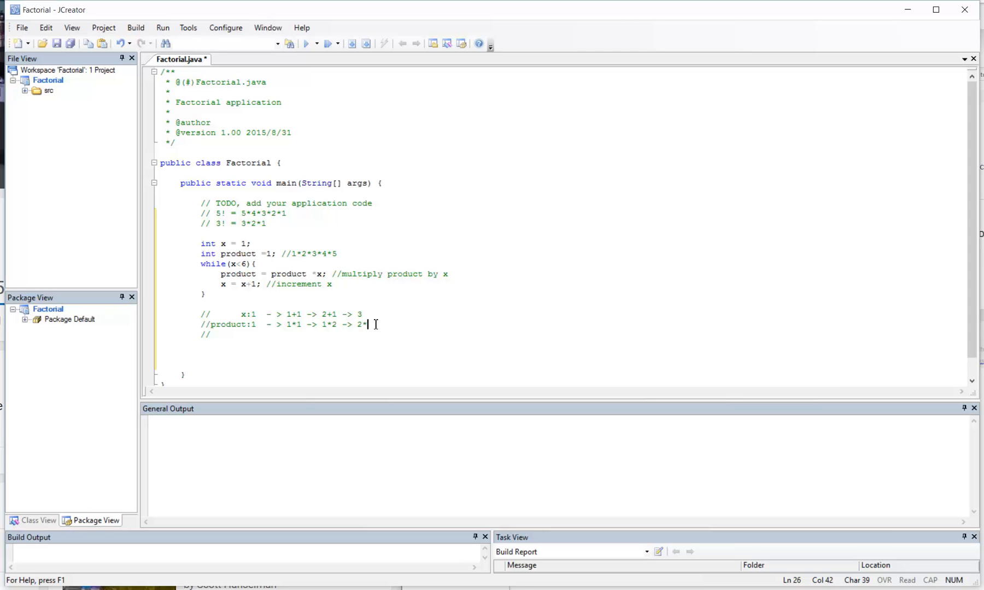
type("+")
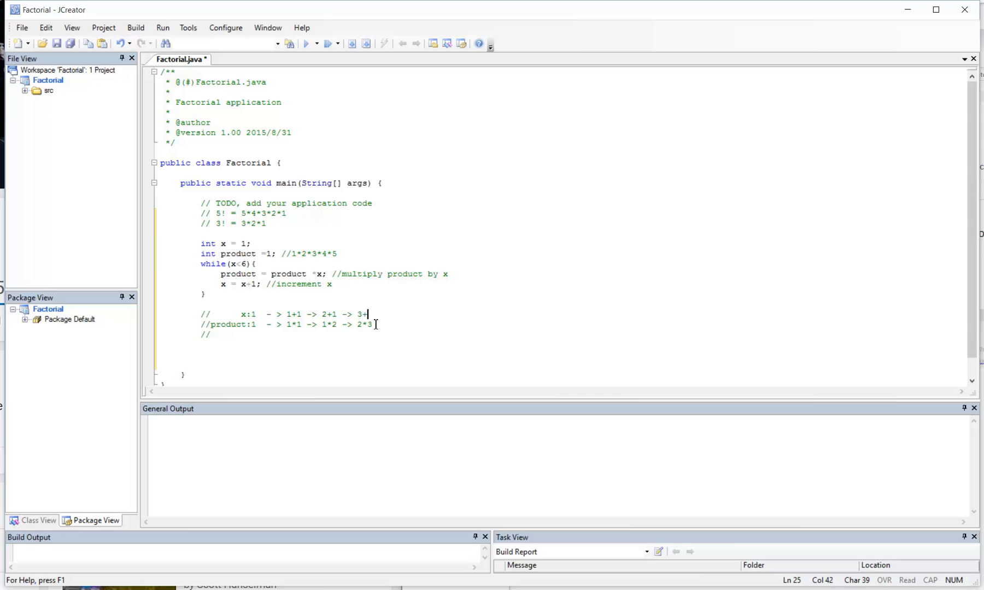
type("1-")
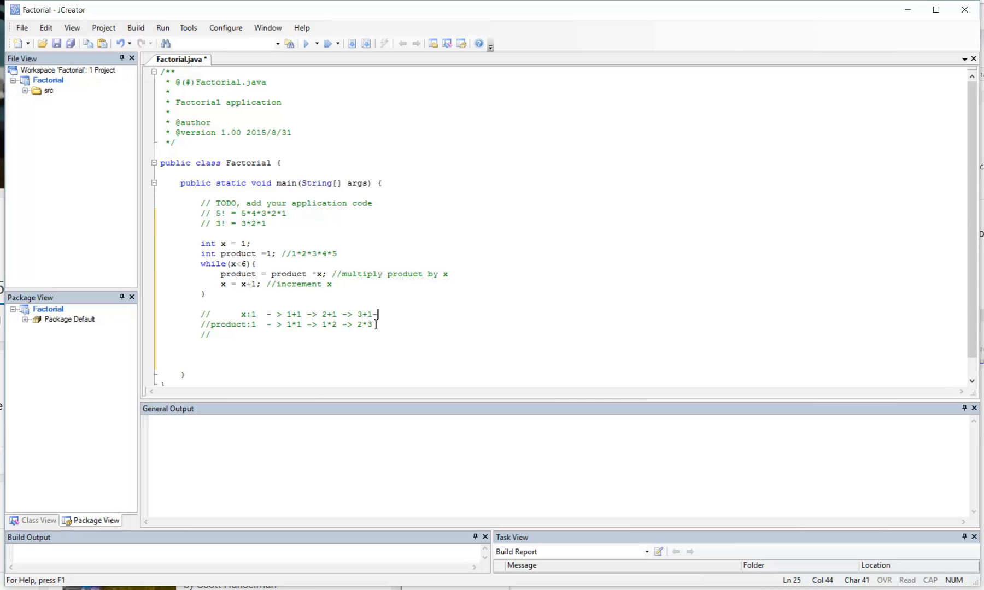
type("->")
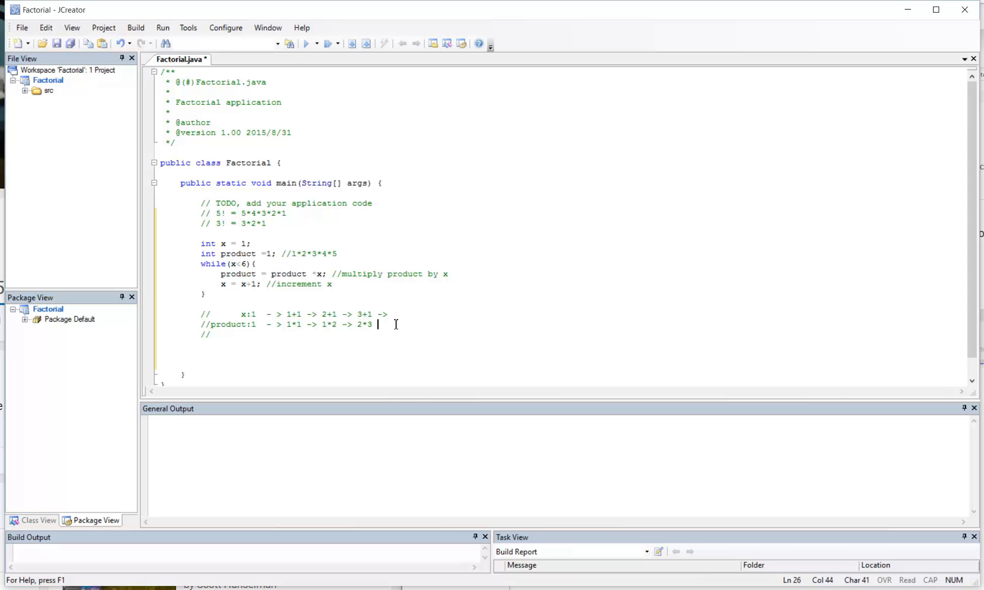
type("->")
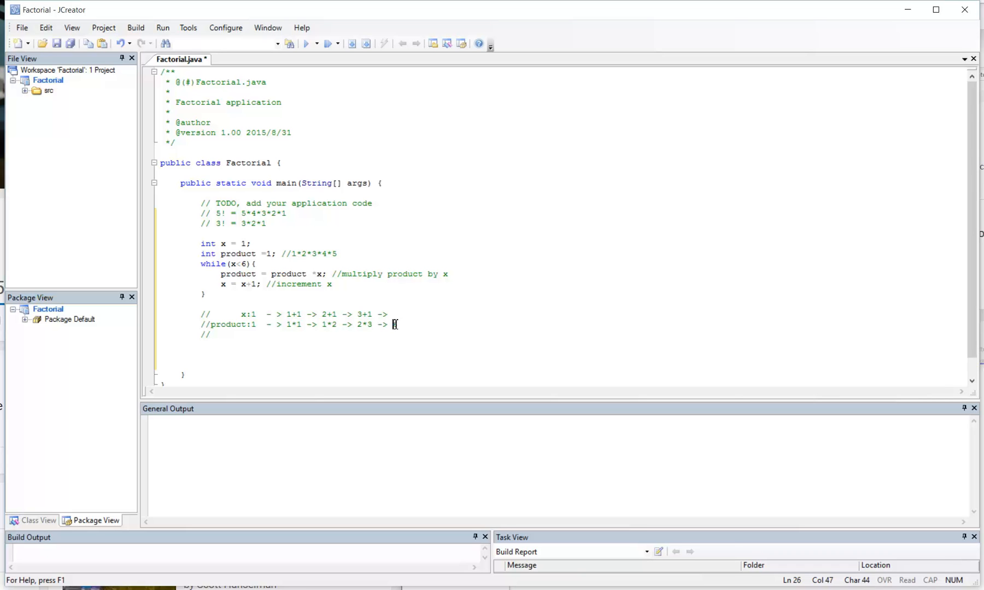
left_click(393, 314)
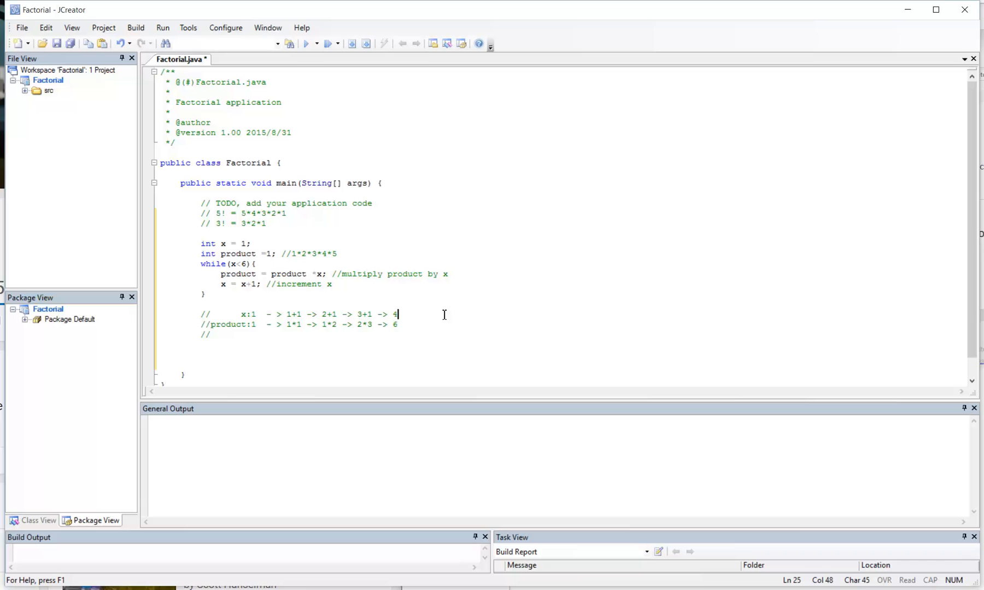
Finish the x trace with 4+1 -> 5+1 = 6.
type("+1")
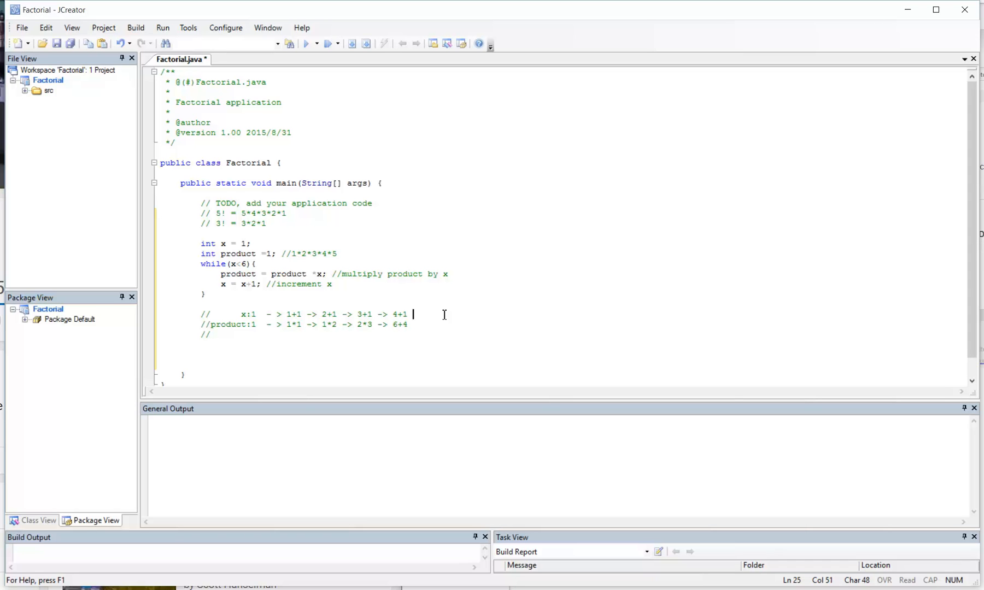
type("->5")
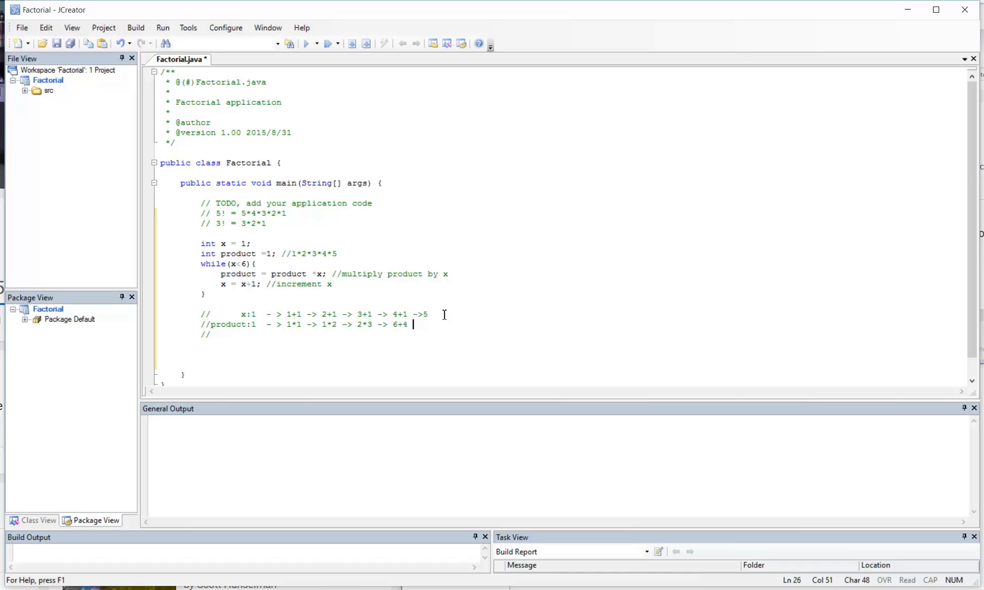
type("->")
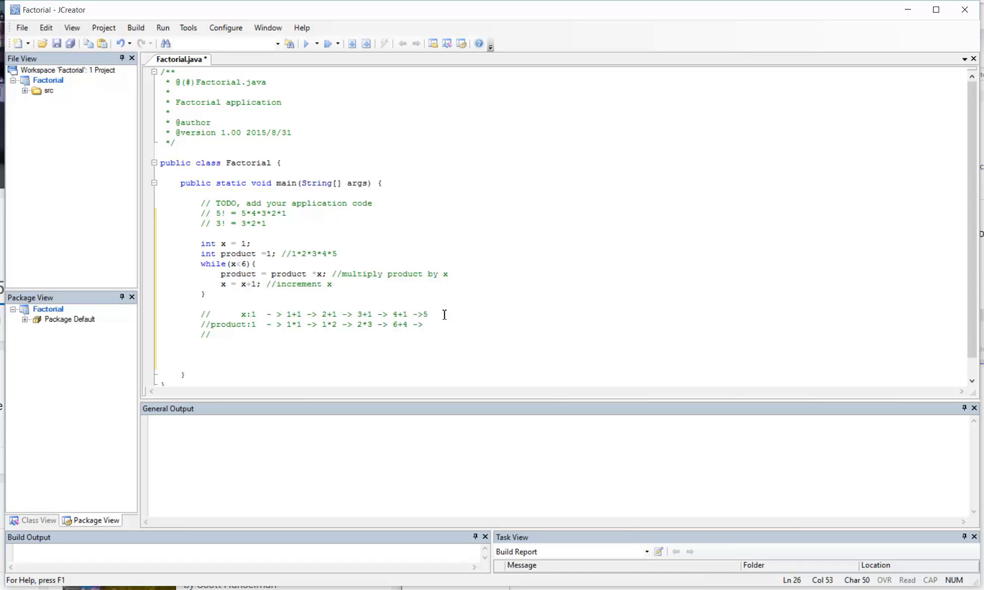
type("9")
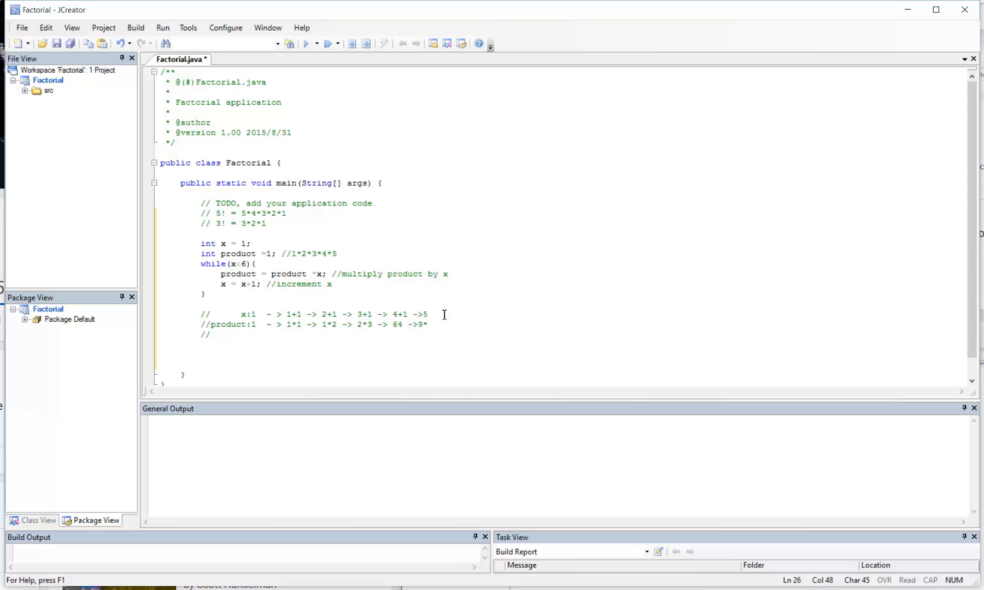
type("*")
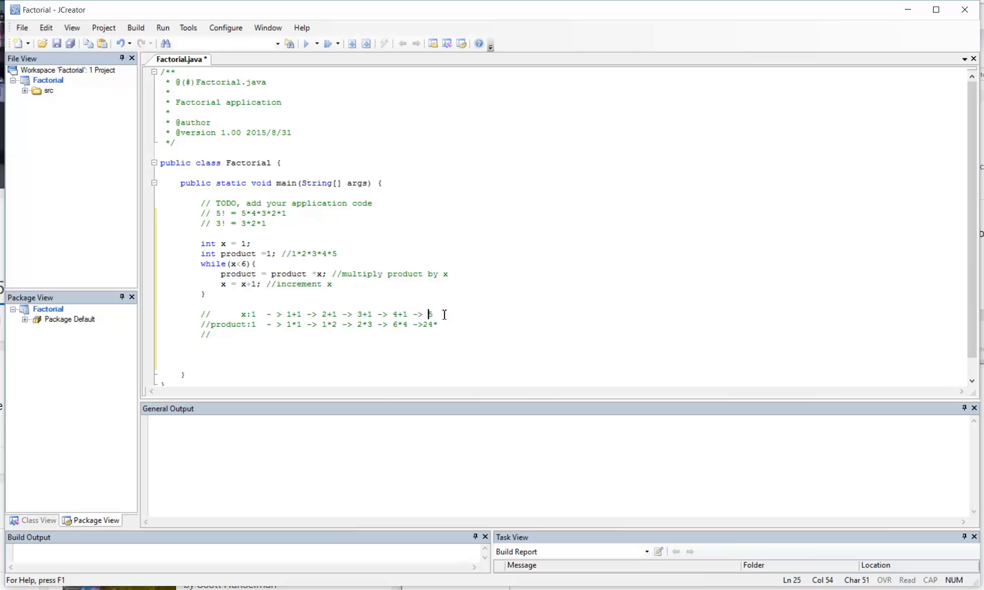
type("5")
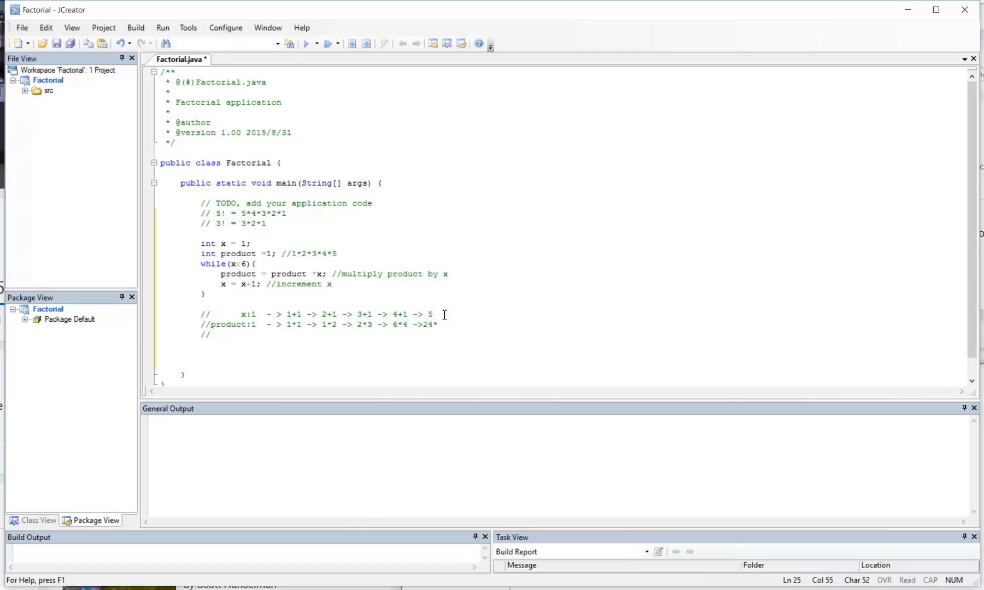
type("5")
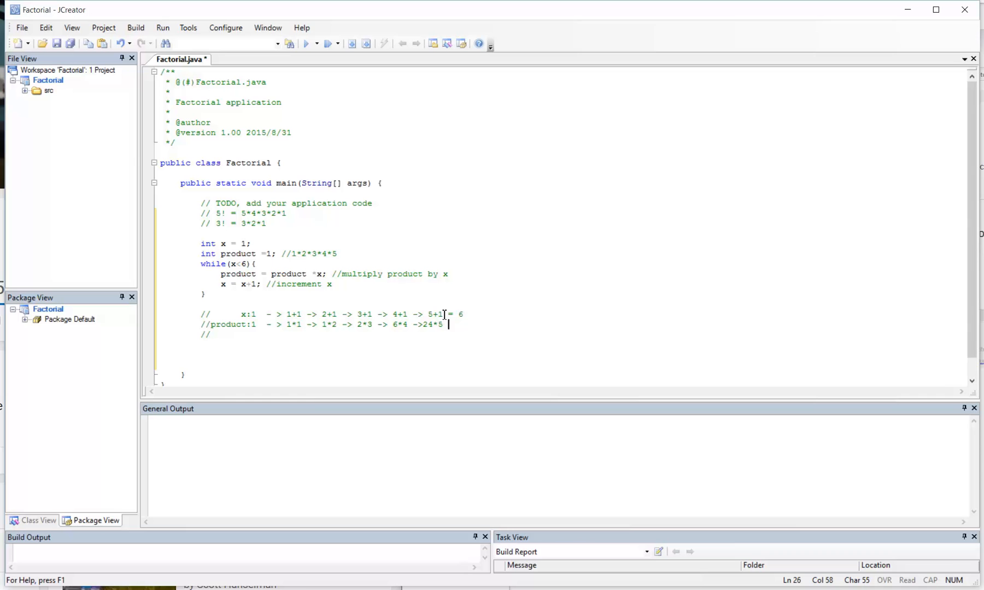
type("=")
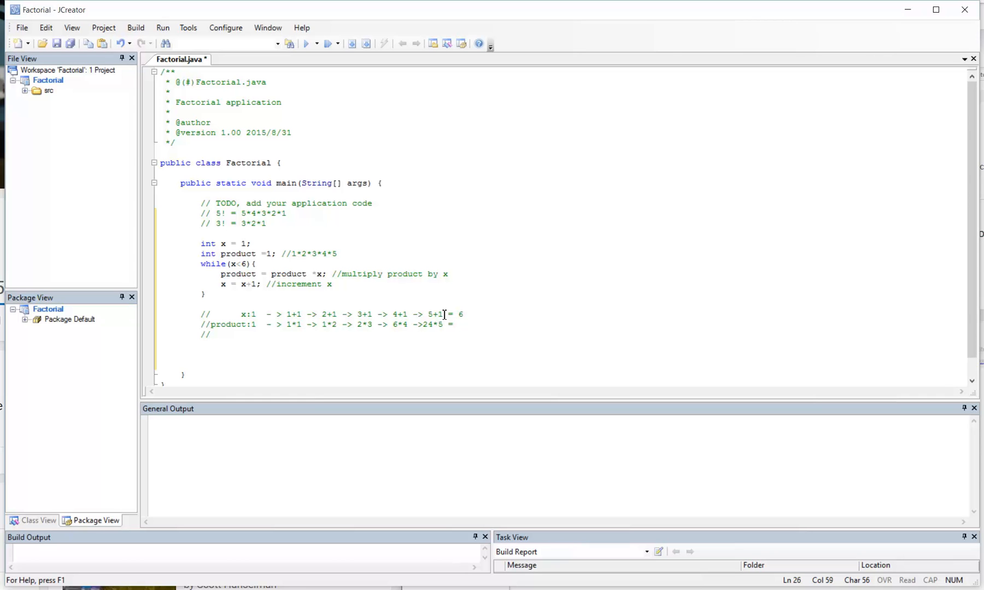
Finish the product trace with 6*4 -> 24*5 = 24*5: 1*2*3*4*5.
type("24")
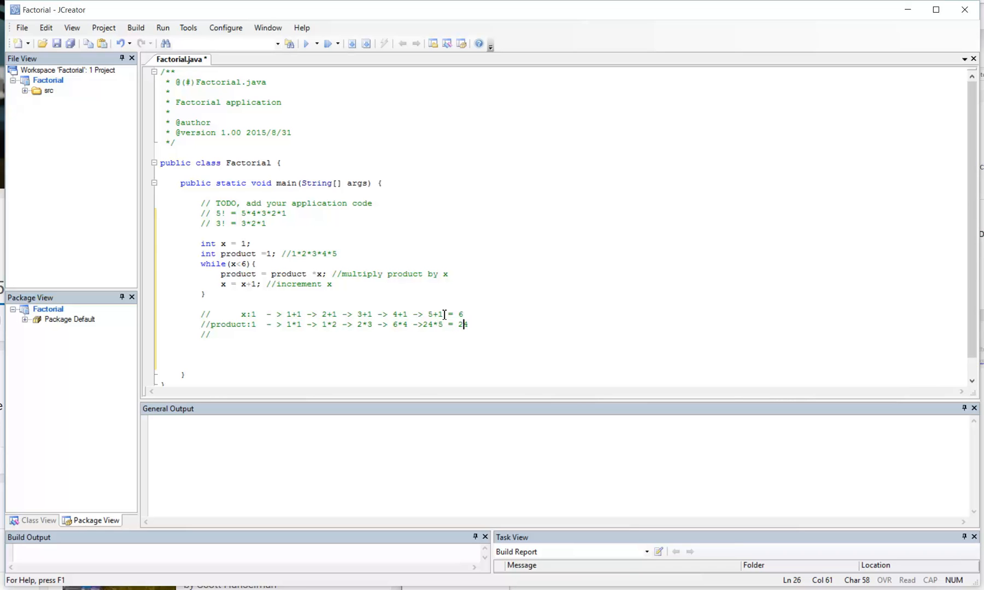
type("4")
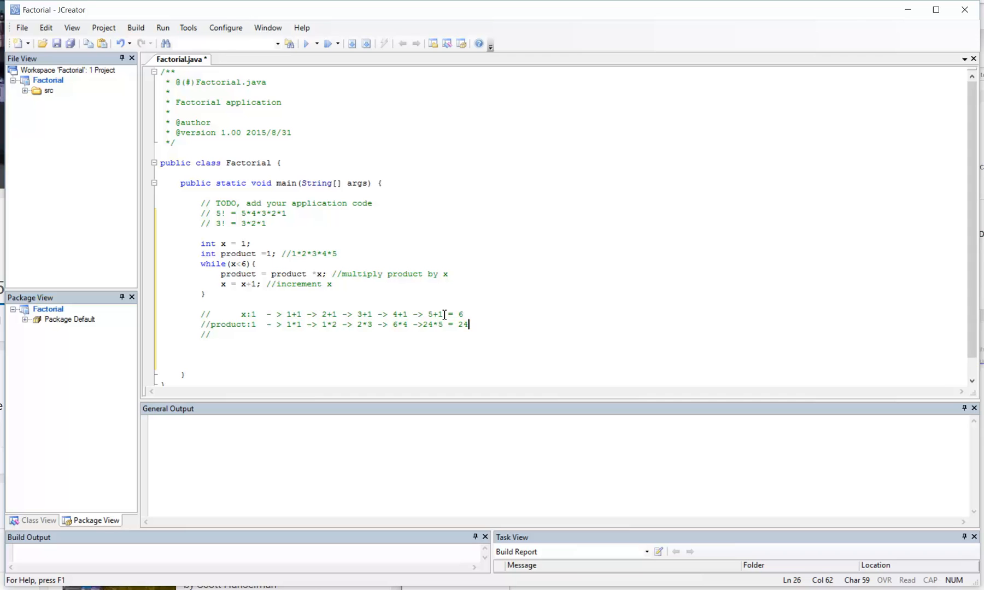
type("*5")
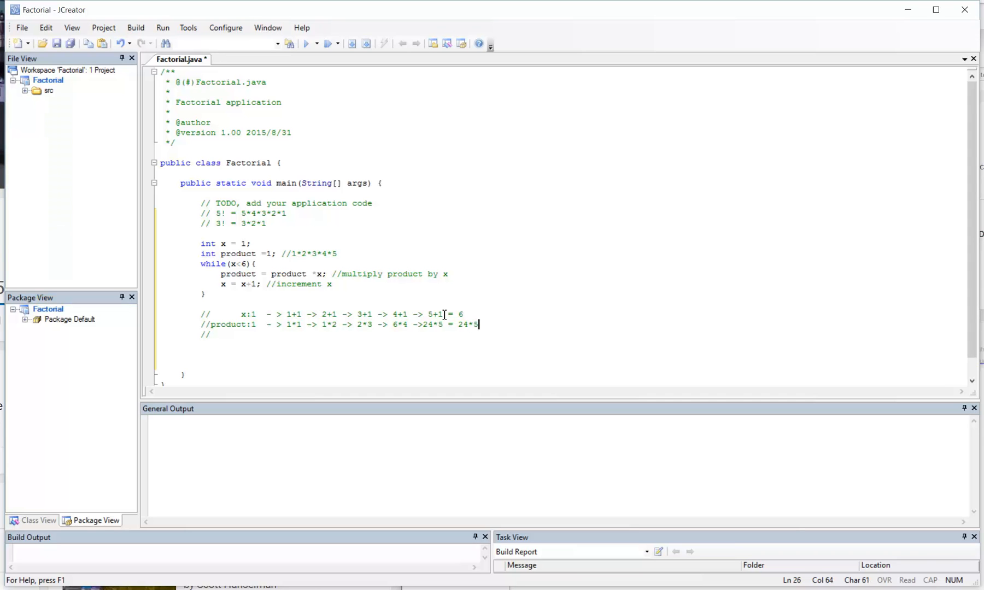
double_click(464, 324)
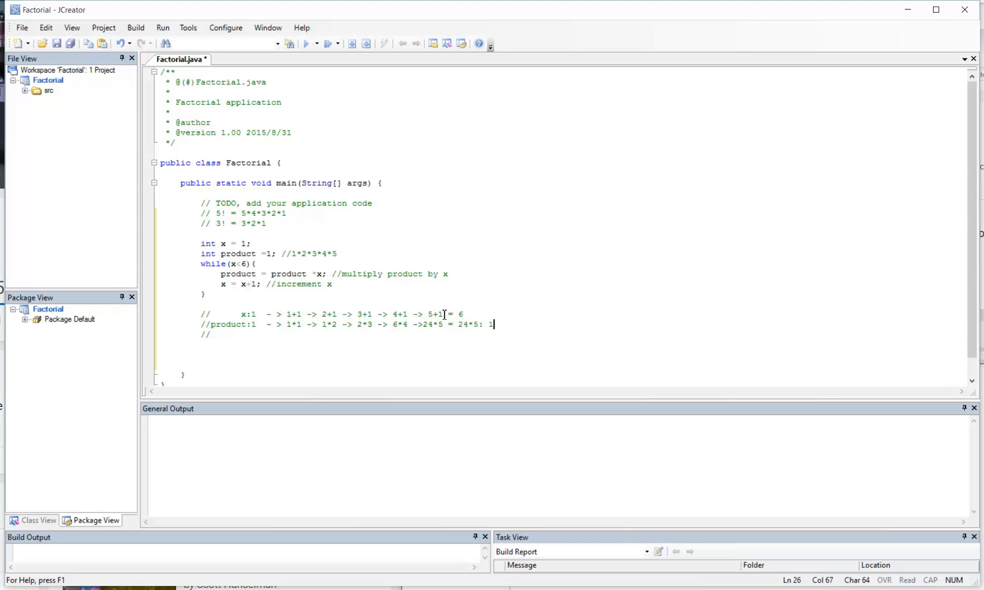
type("*2*3*4*")
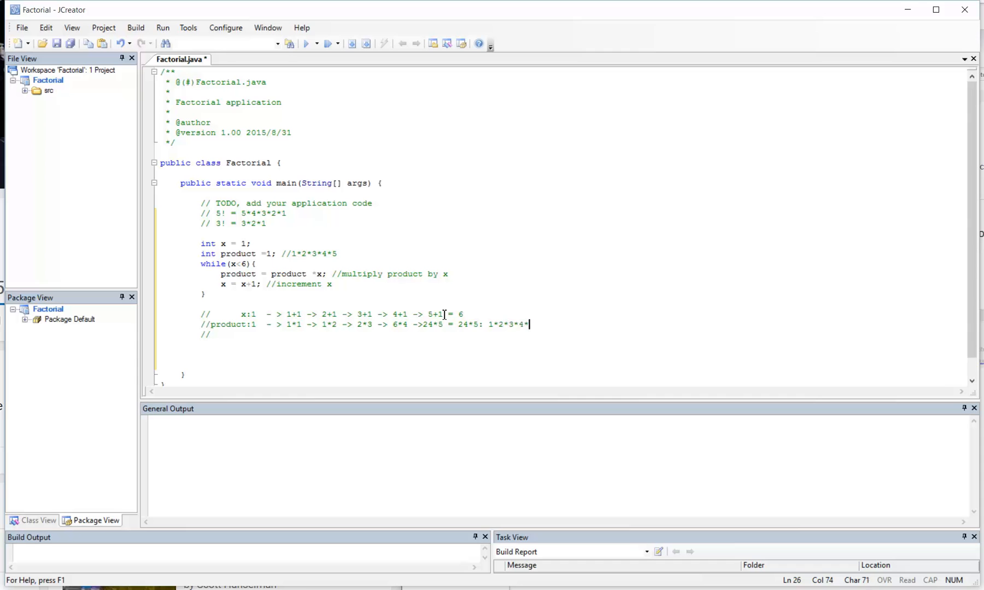
type("5")
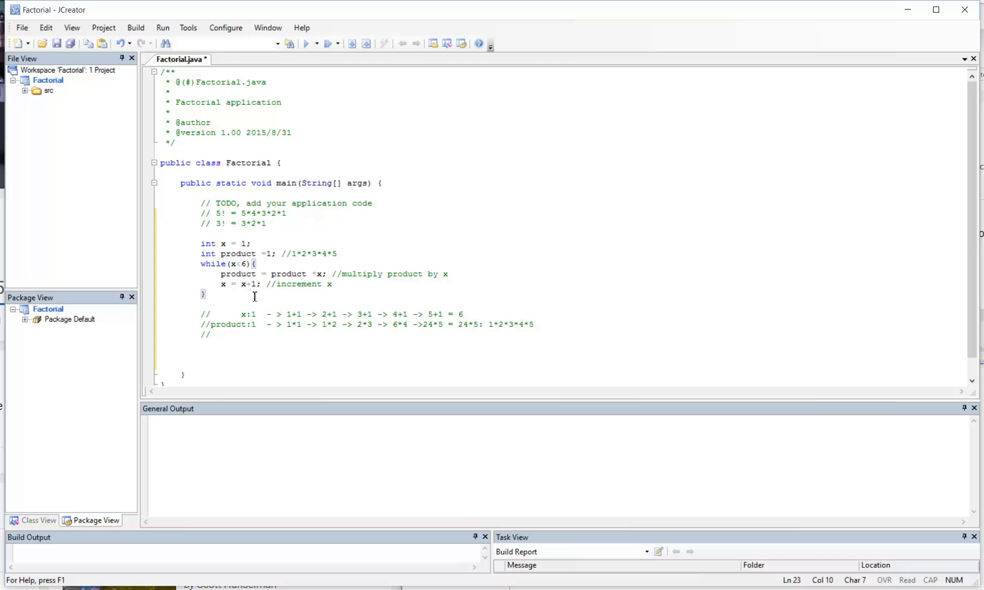
mouse_move(285, 261)
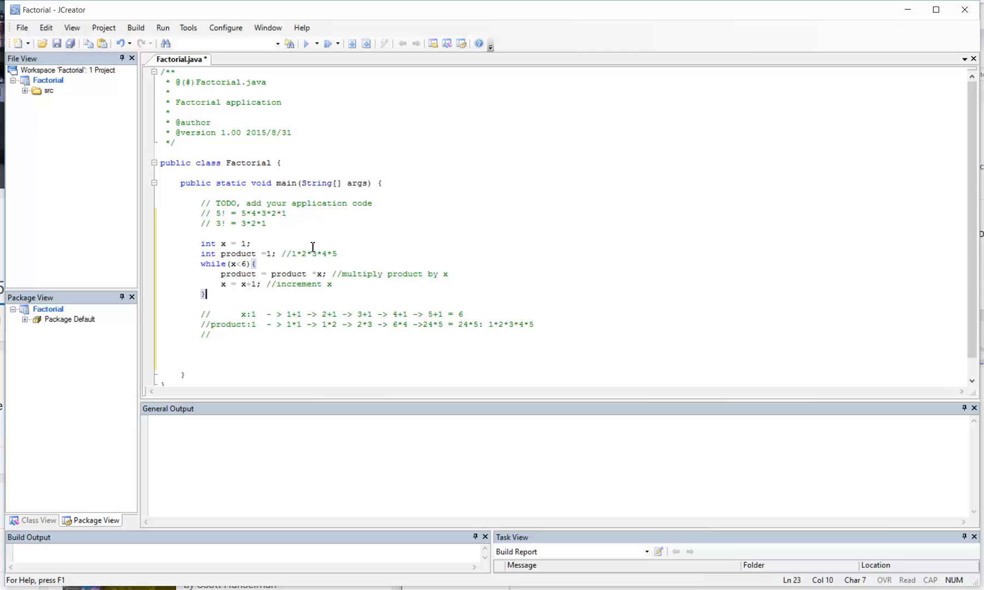
mouse_move(247, 213)
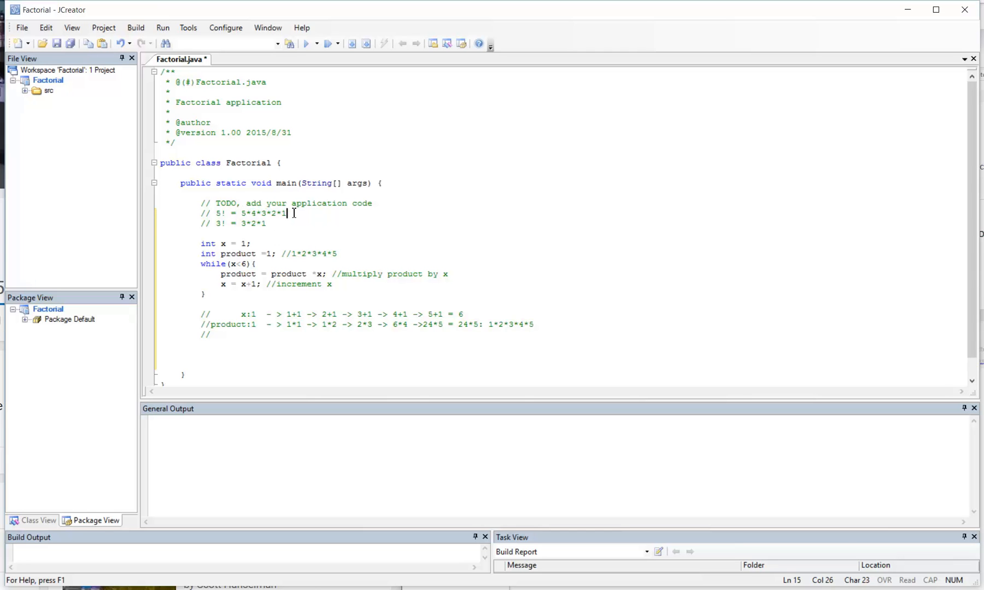
mouse_move(288, 212)
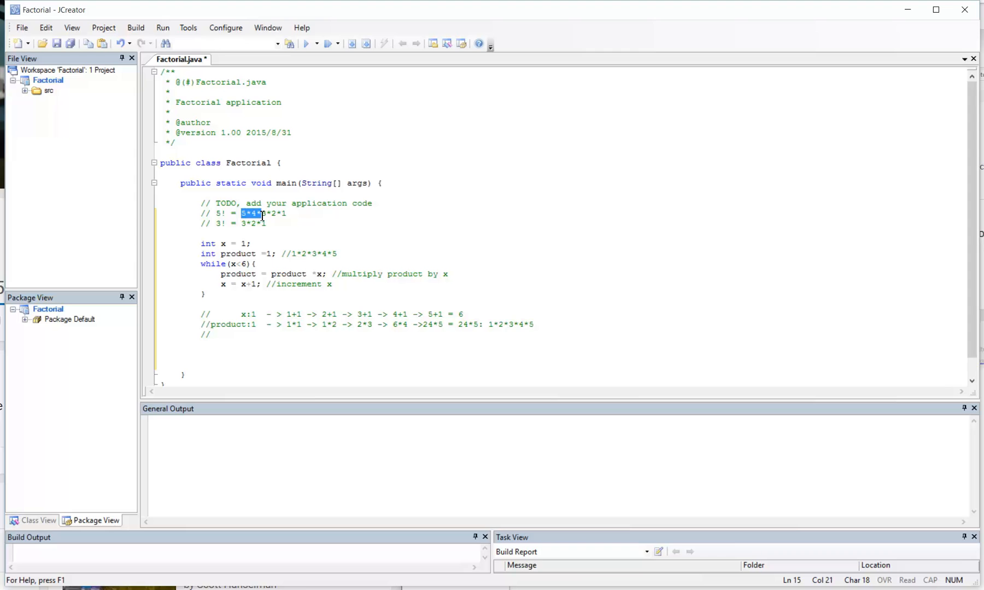
Review the 5! comment and int x declaration, then fix spacing to int product = 1.
left_click(248, 213)
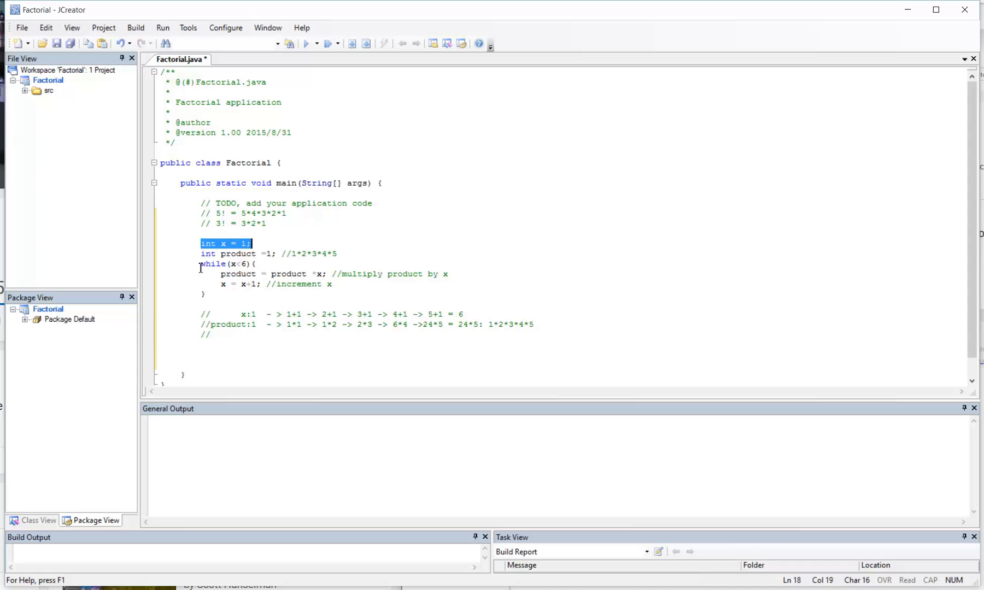
left_click(234, 243)
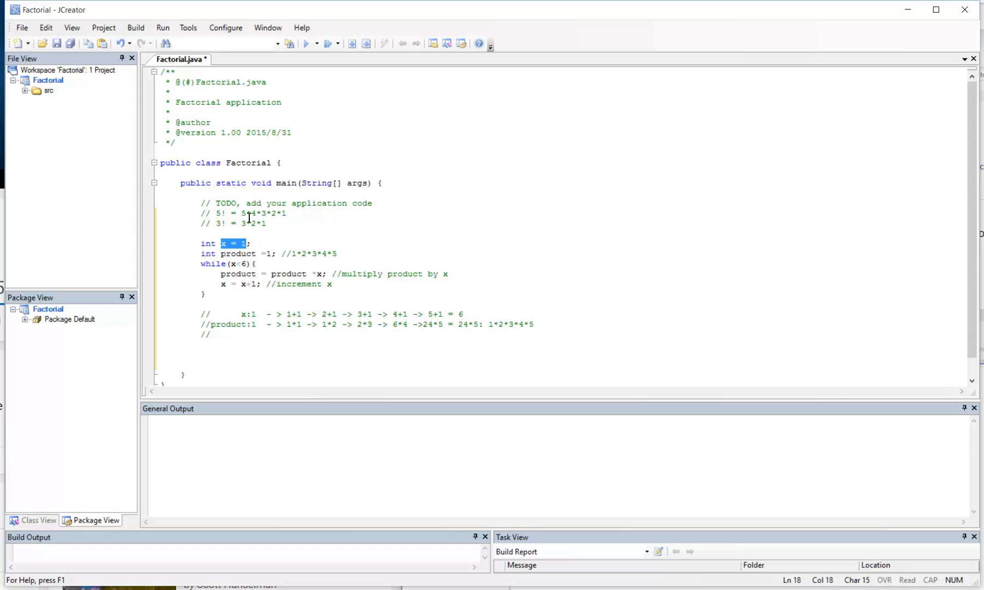
left_click(286, 213)
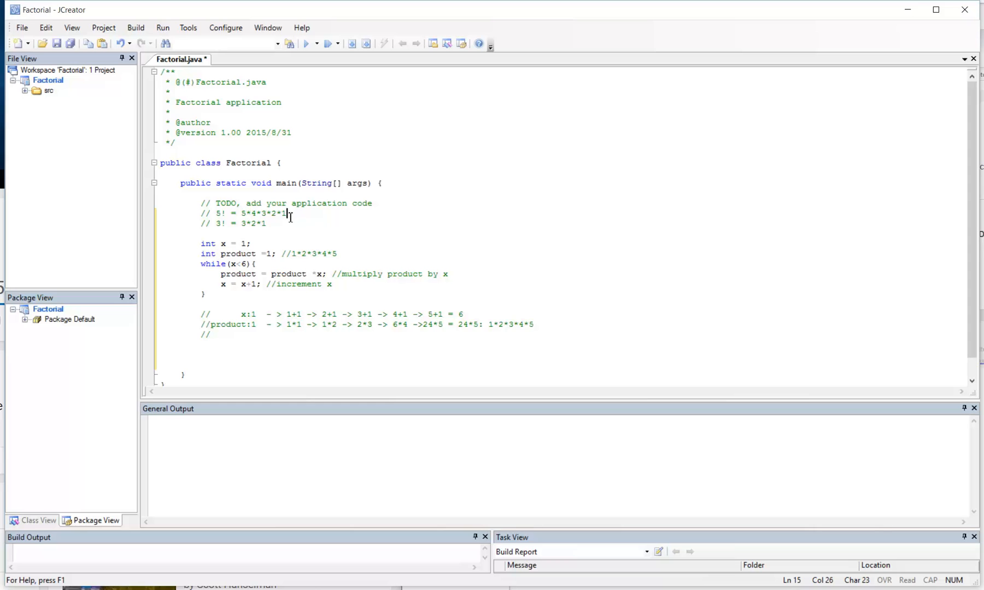
left_click(219, 284)
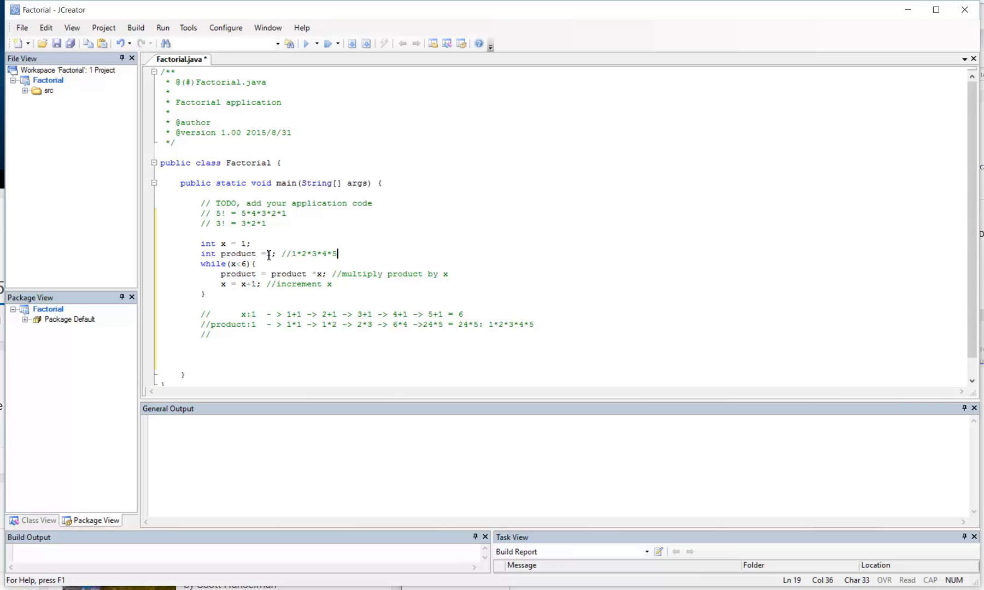
left_click(271, 254)
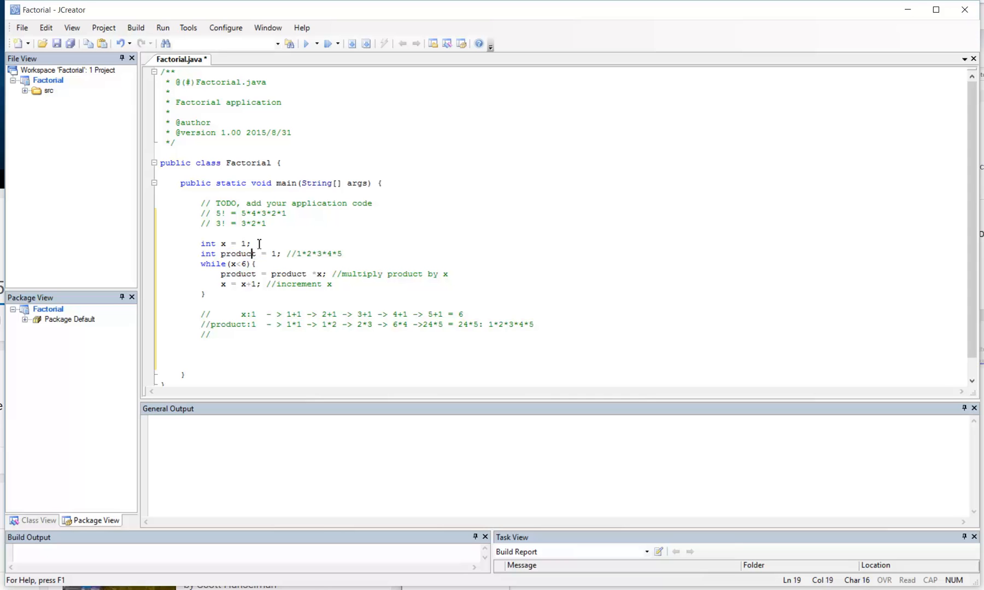
Highlight the 5*4*3*2*1 expansion and the product variable name.
double_click(278, 213)
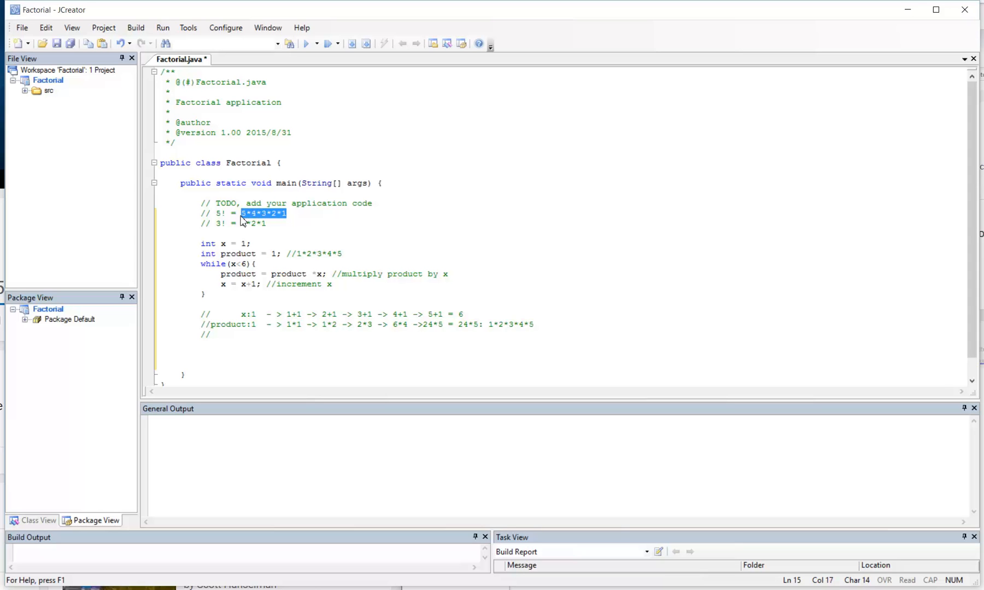
double_click(237, 254)
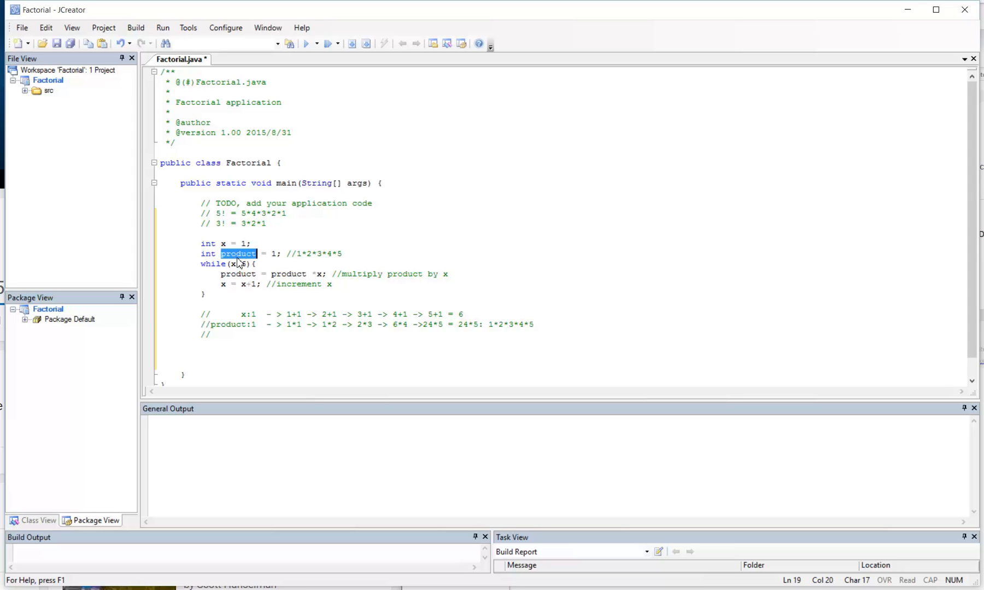
left_click(267, 224)
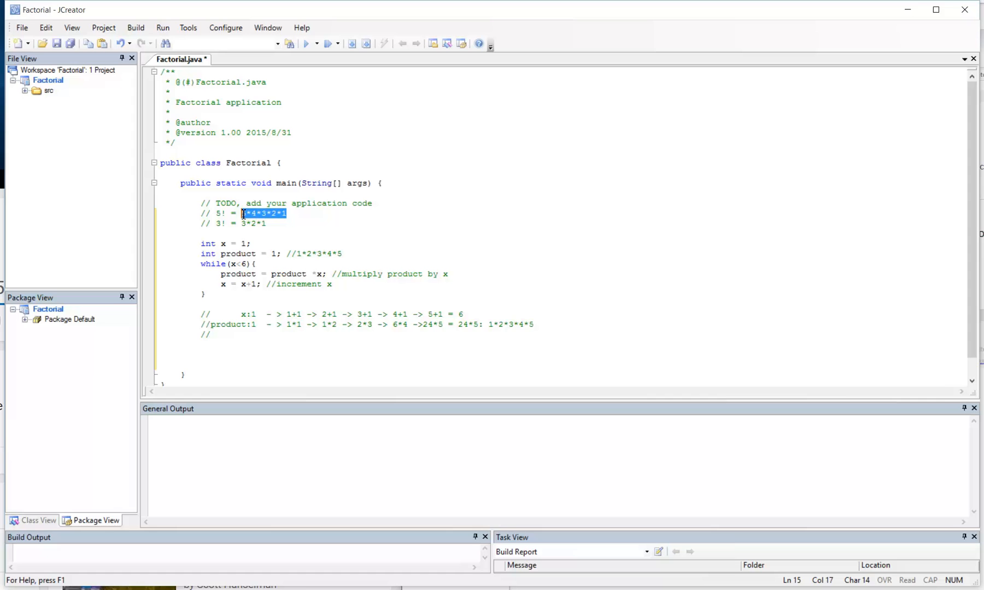
double_click(237, 254)
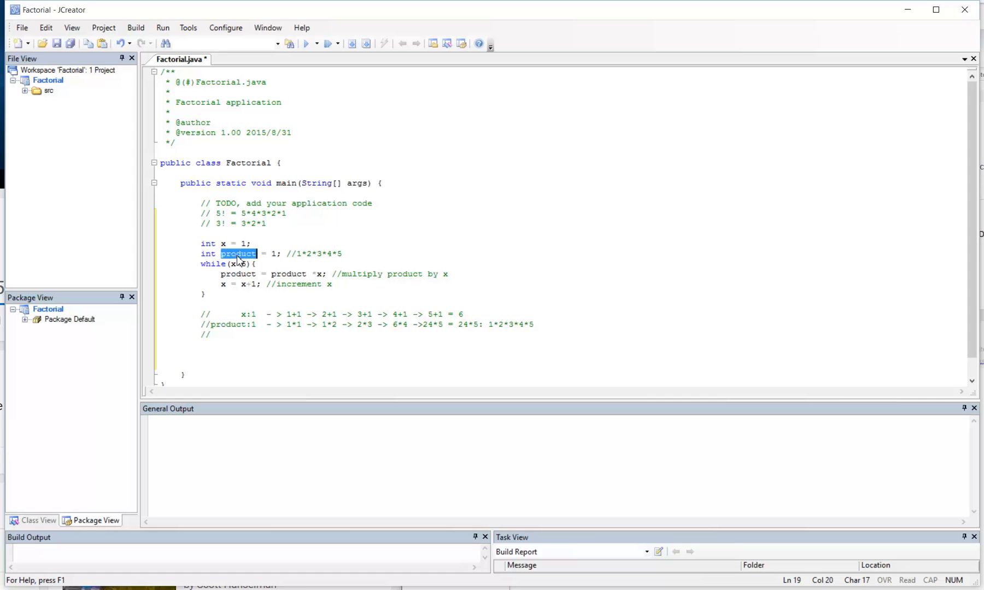